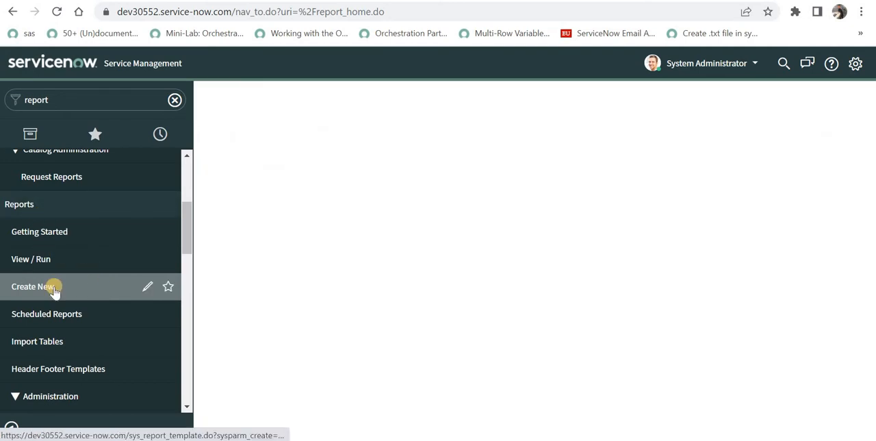
# Create a new report named 'Demo Style Report' with the Incident table as its source.
pyautogui.click(33, 286)
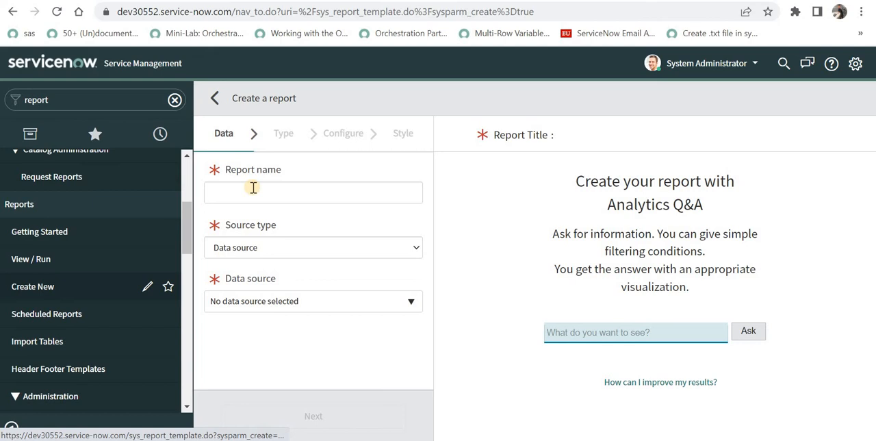
pyautogui.click(313, 192)
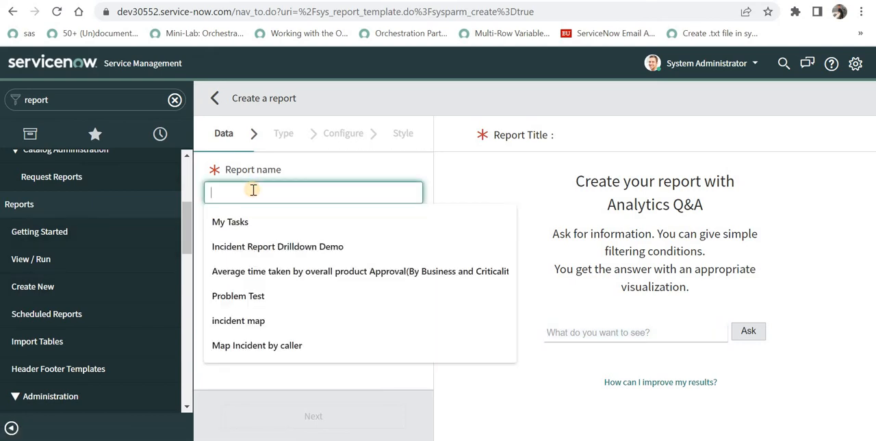
pyautogui.write('Demo')
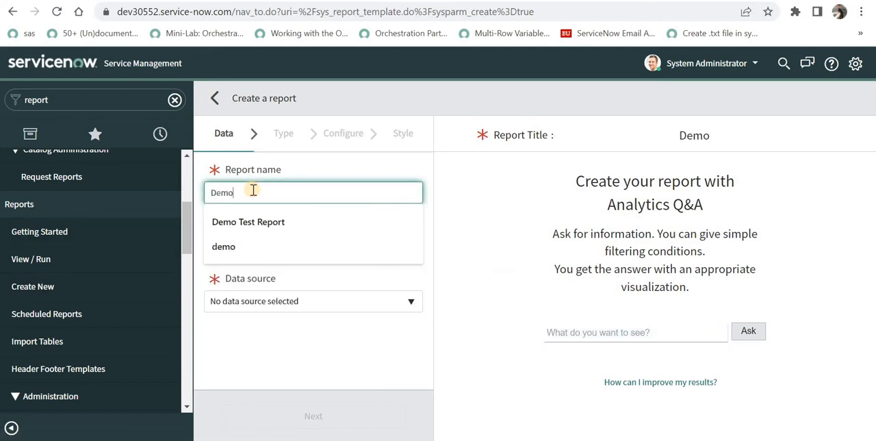
pyautogui.write('Style Report')
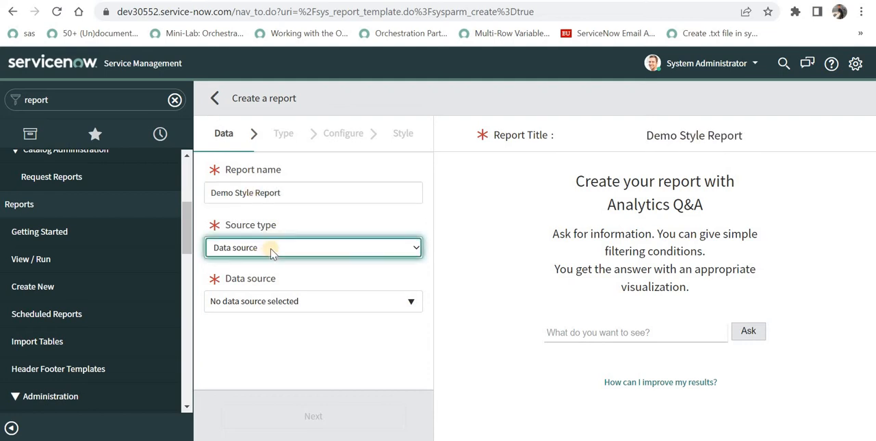
pyautogui.click(313, 247)
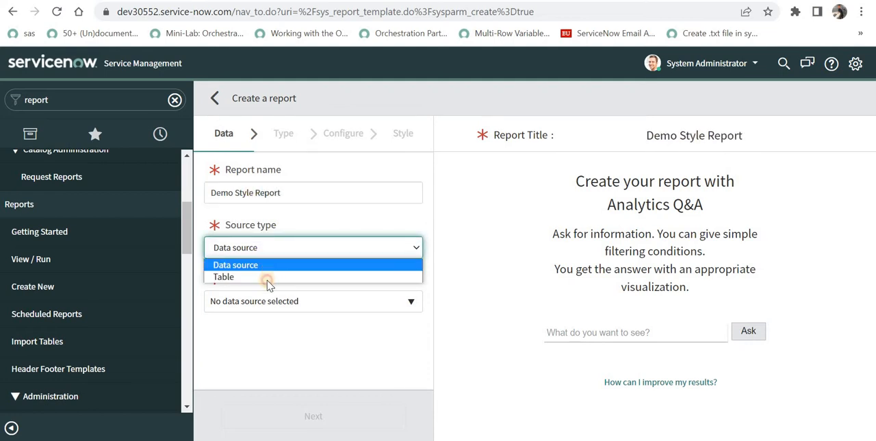
pyautogui.click(223, 277)
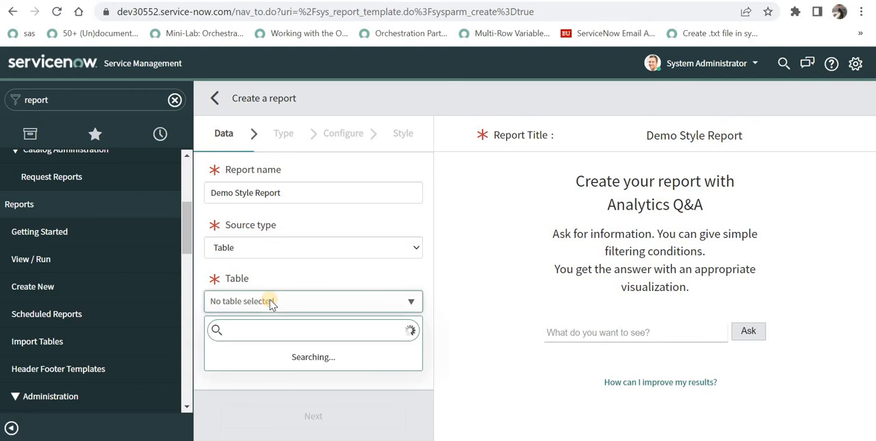
pyautogui.write('incident]')
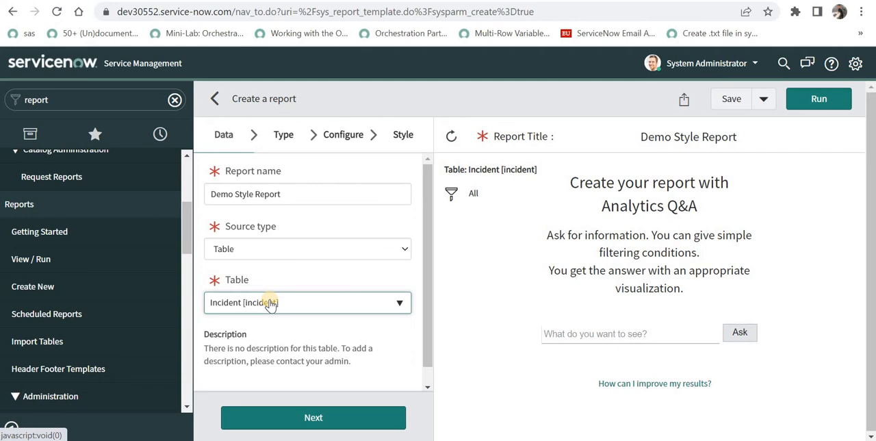
pyautogui.click(313, 418)
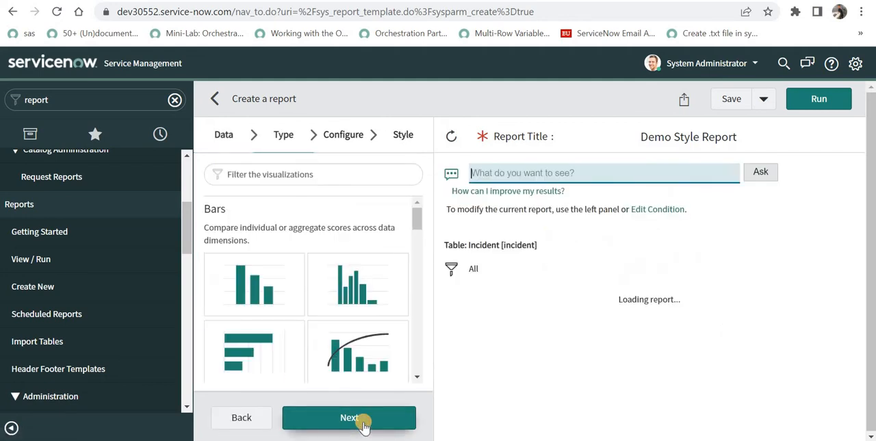
# On the Style step, save with Show chart title set to Never, then Always.
pyautogui.click(349, 417)
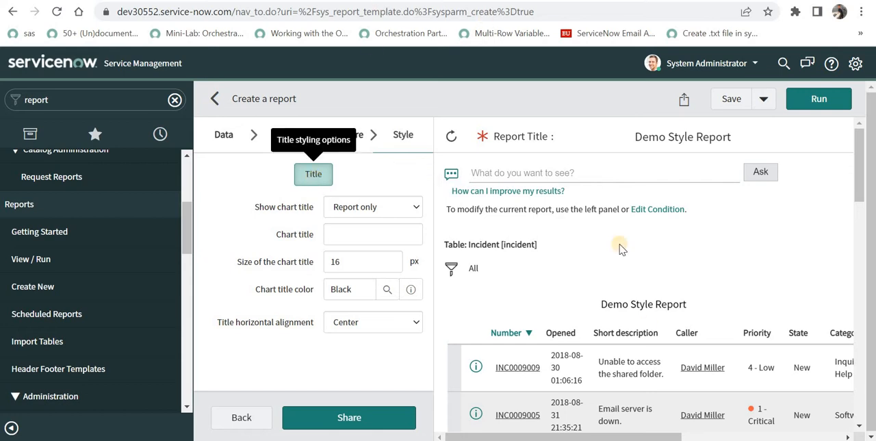
pyautogui.doubleClick(643, 304)
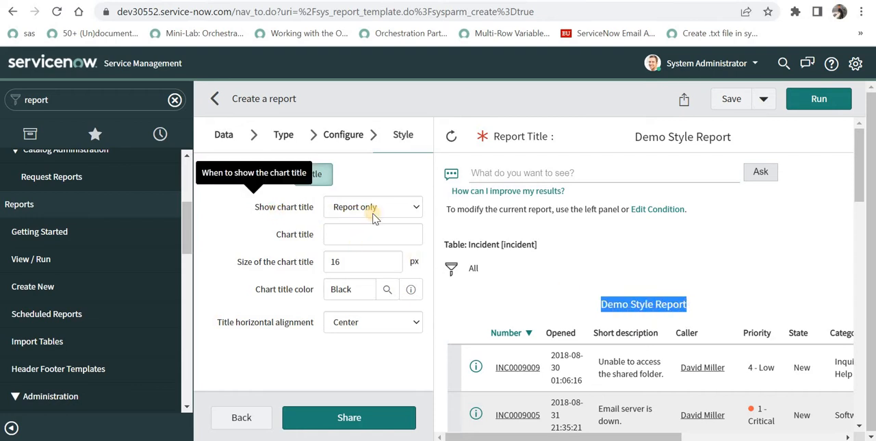
pyautogui.click(373, 207)
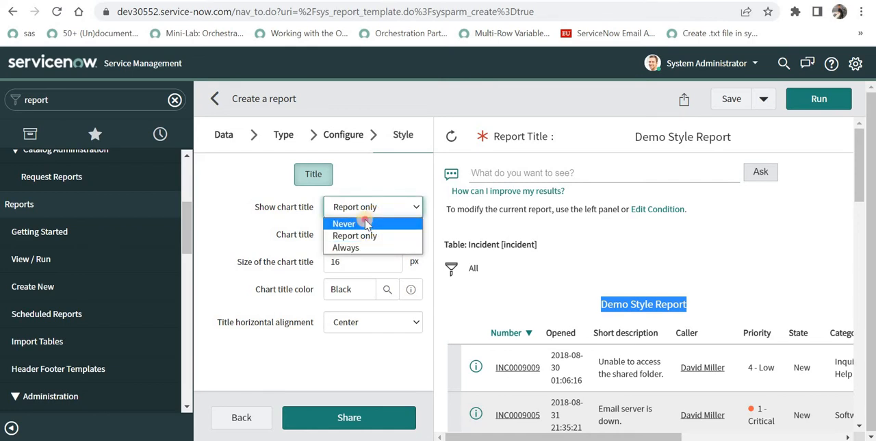
pyautogui.click(344, 224)
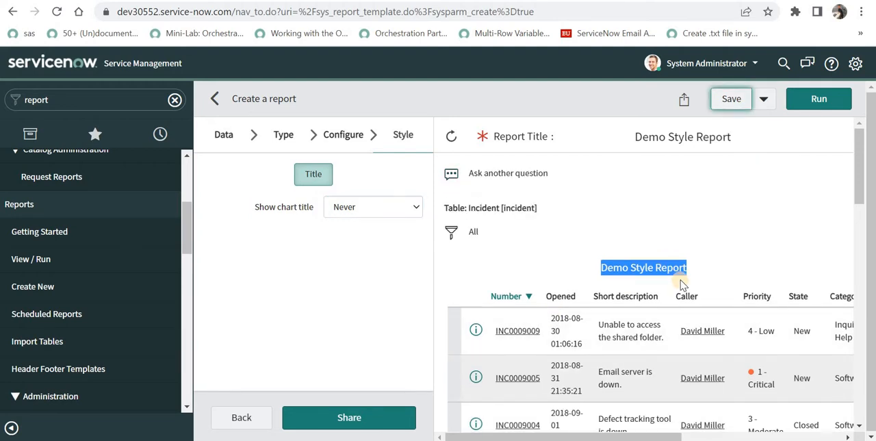
pyautogui.click(731, 98)
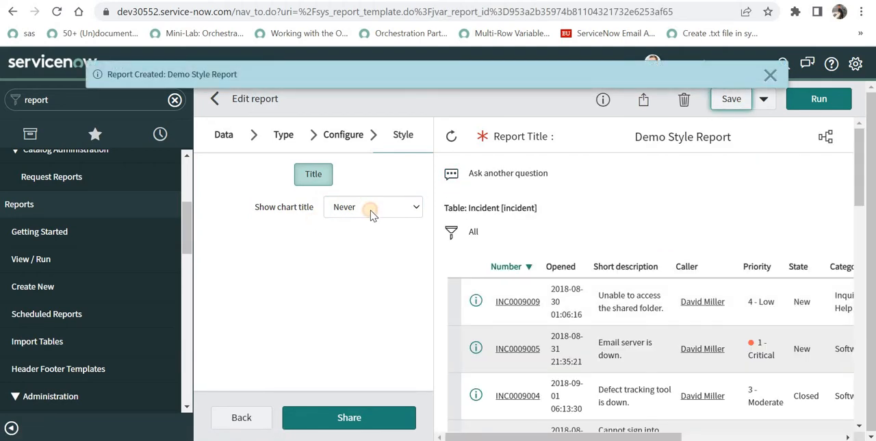
pyautogui.click(372, 206)
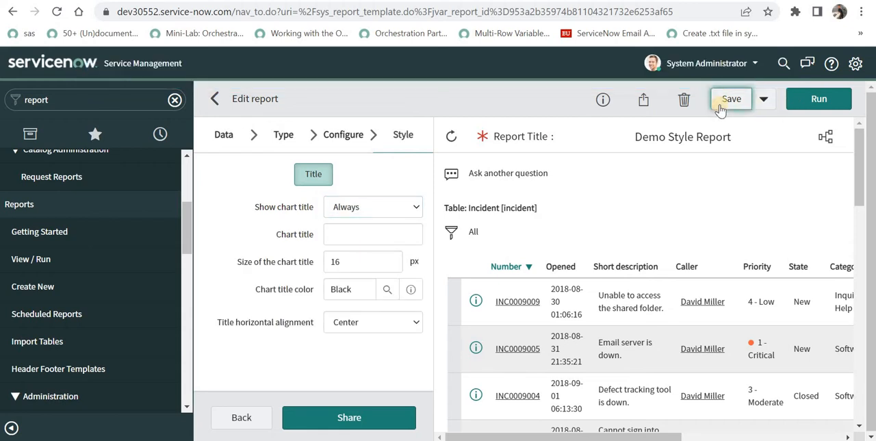
pyautogui.click(731, 99)
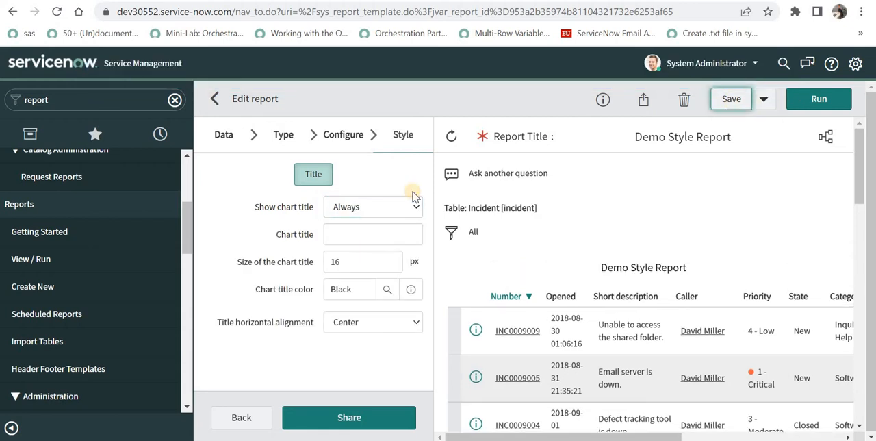
# Enter 'Incident Report' as the chart title and save.
pyautogui.click(373, 234)
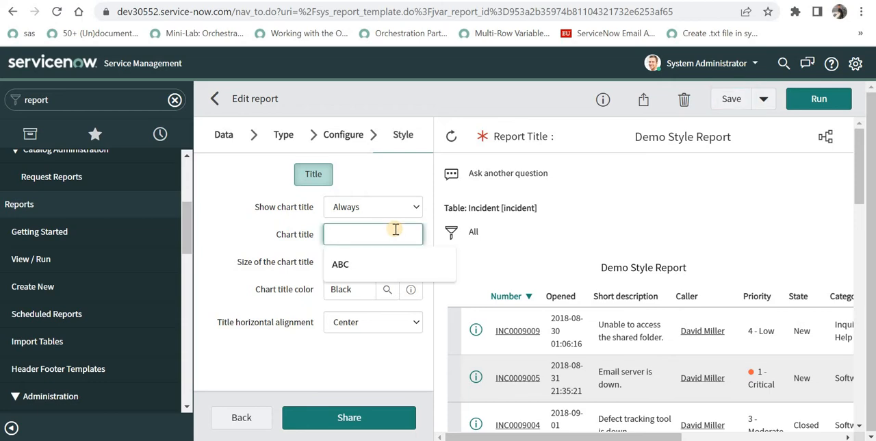
pyautogui.click(373, 233)
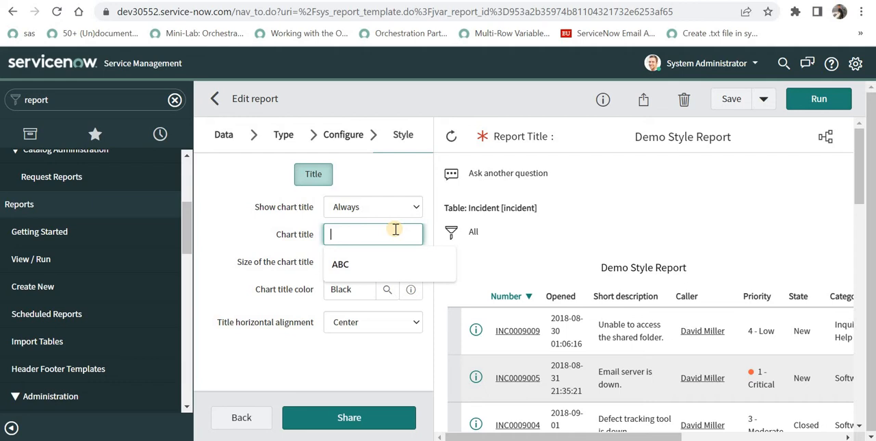
pyautogui.write('Incident Report')
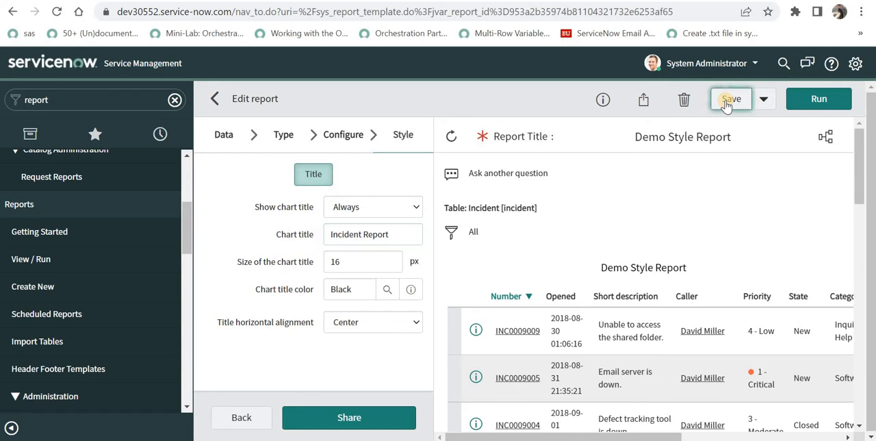
pyautogui.click(731, 99)
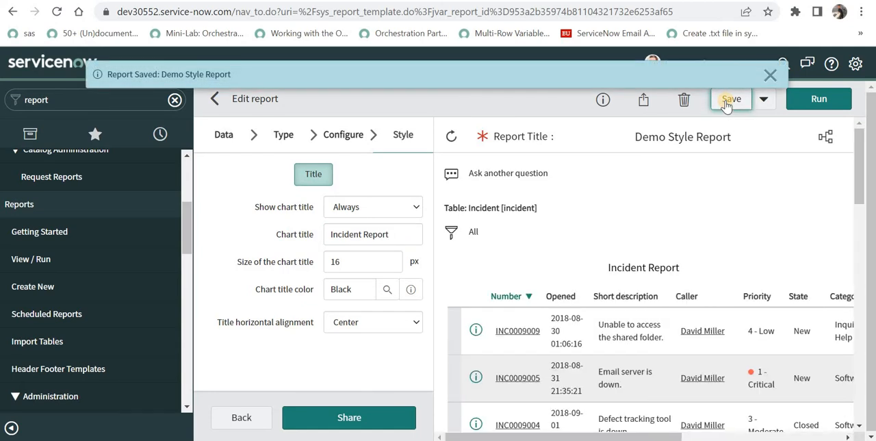
# Set the chart title size to 32 and save.
pyautogui.doubleClick(642, 267)
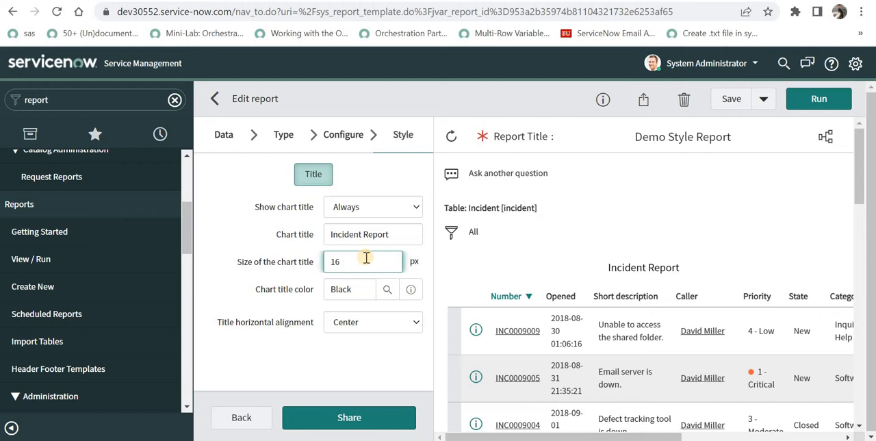
pyautogui.write('32')
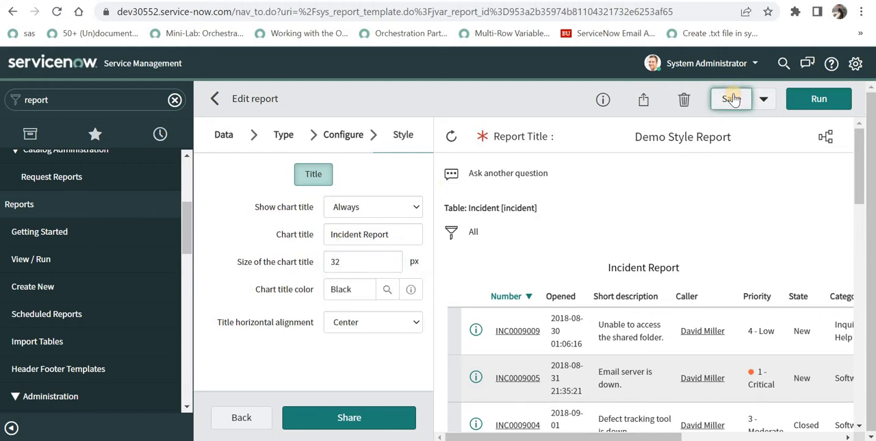
pyautogui.click(731, 99)
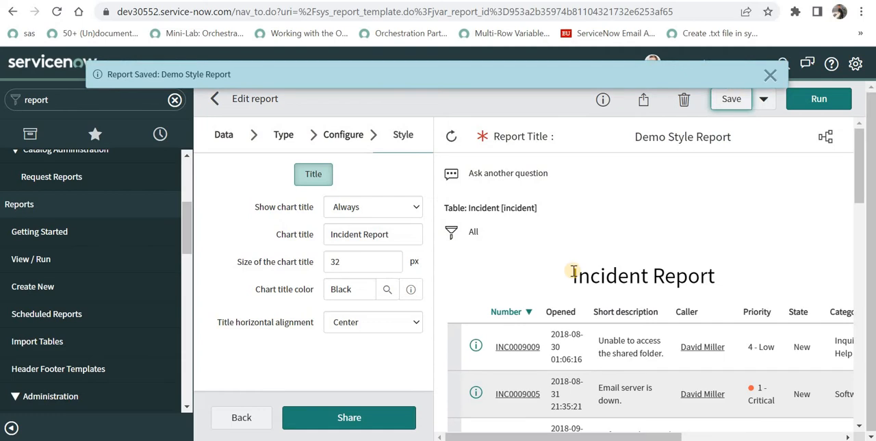
pyautogui.doubleClick(643, 275)
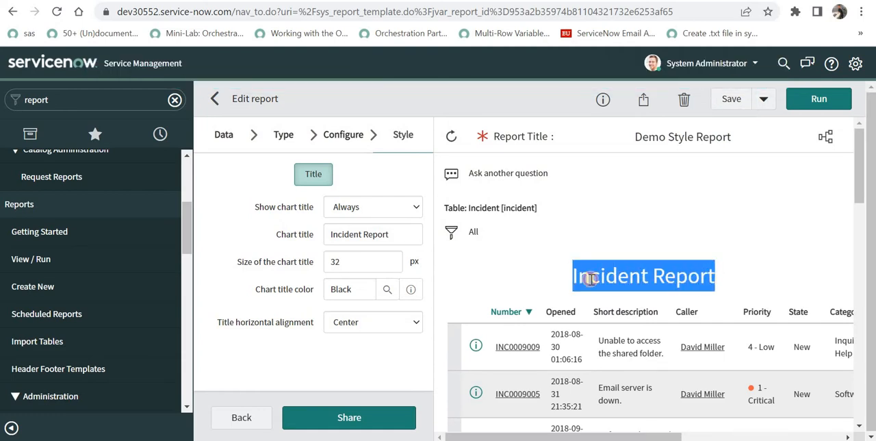
pyautogui.moveTo(410, 288)
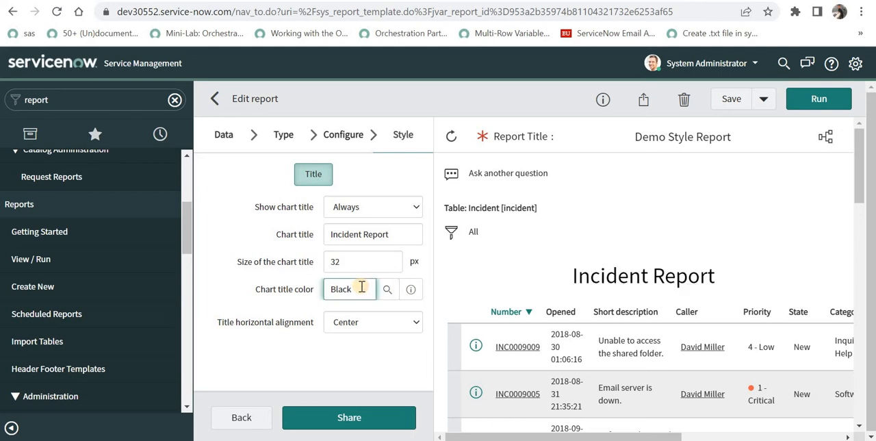
# Set the chart title colour to Red and save.
pyautogui.click(349, 289)
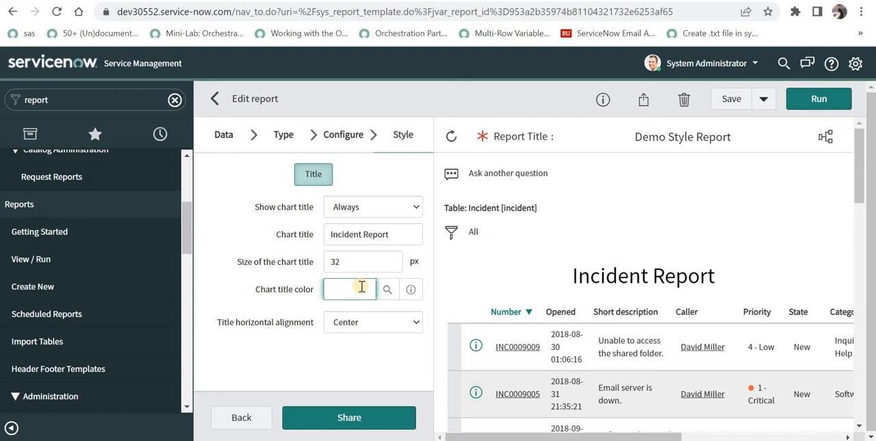
pyautogui.write('red')
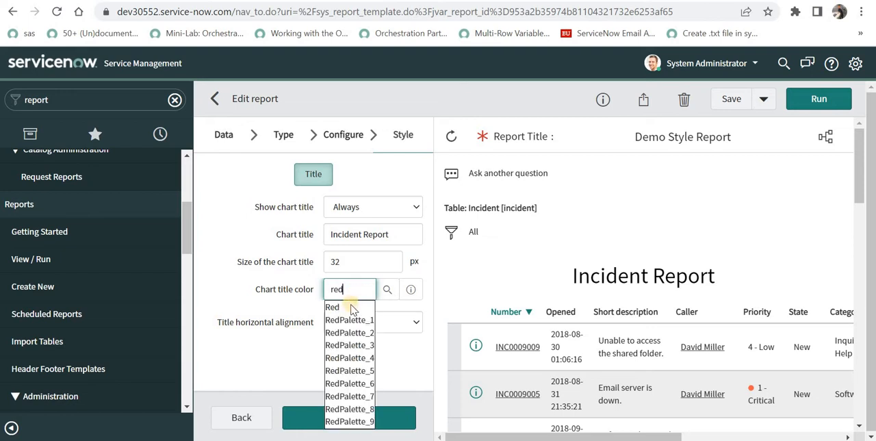
pyautogui.click(332, 307)
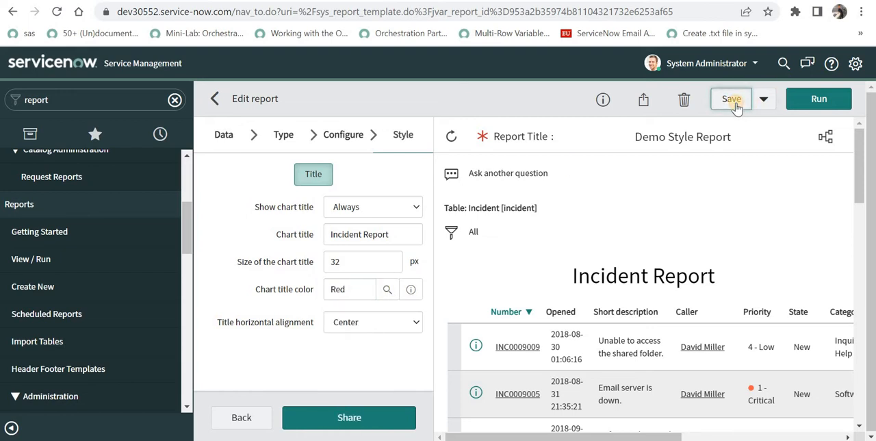
pyautogui.click(731, 98)
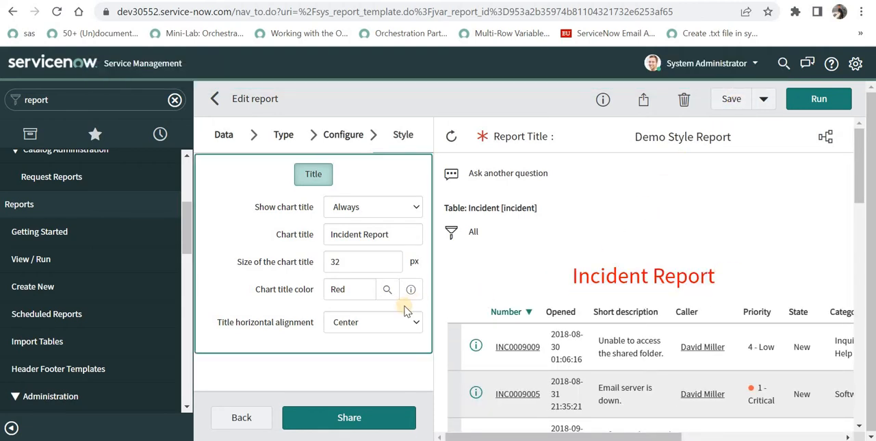
pyautogui.moveTo(572, 281)
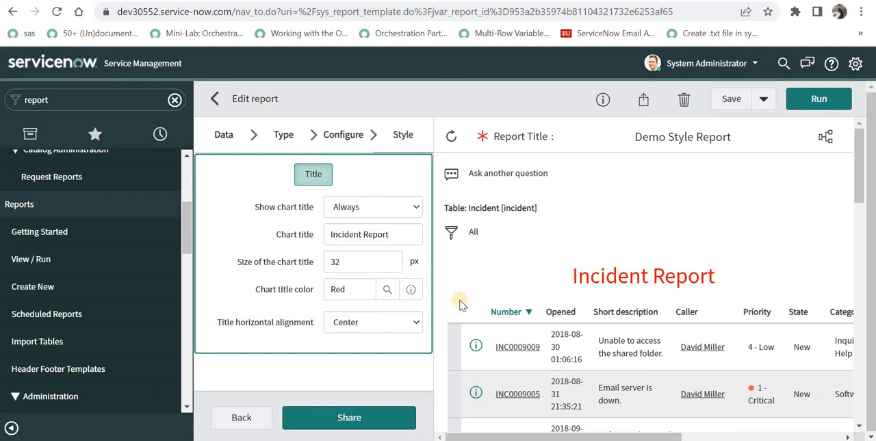
pyautogui.moveTo(404, 308)
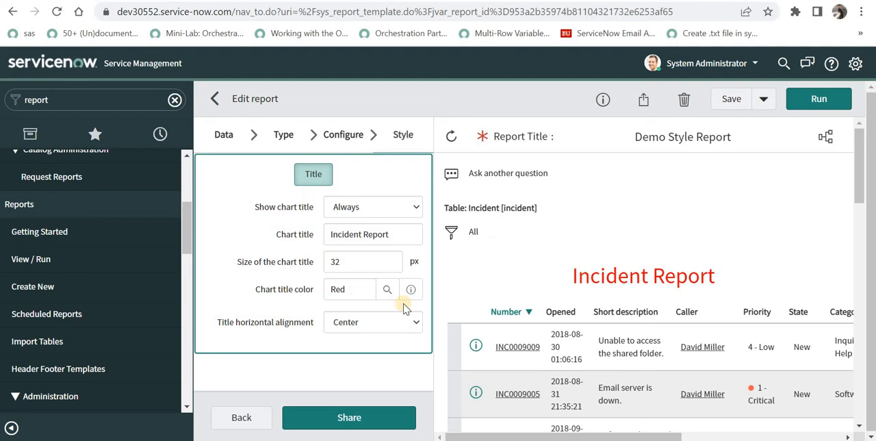
# Set Title horizontal alignment to Left and save.
pyautogui.click(373, 322)
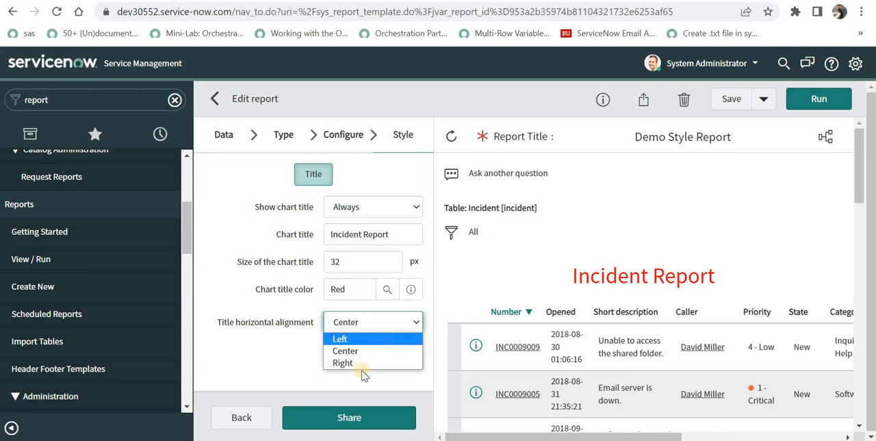
pyautogui.click(340, 338)
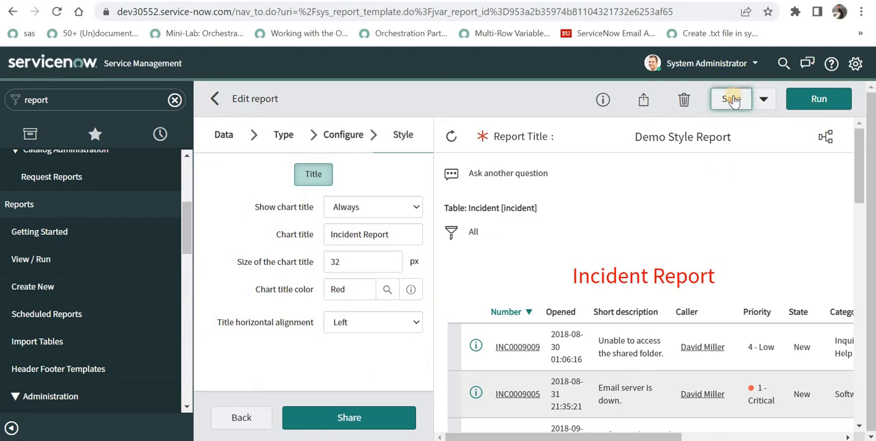
pyautogui.click(731, 98)
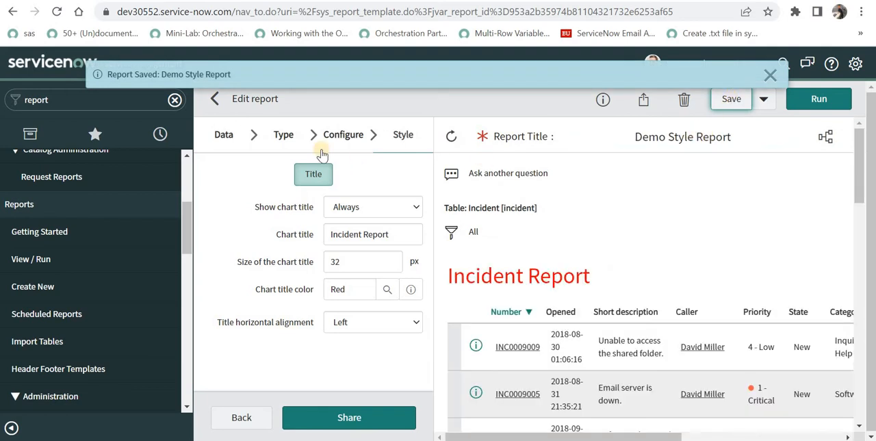
# Keep the Pie chart type and search 'state' in the Group by field.
pyautogui.click(283, 135)
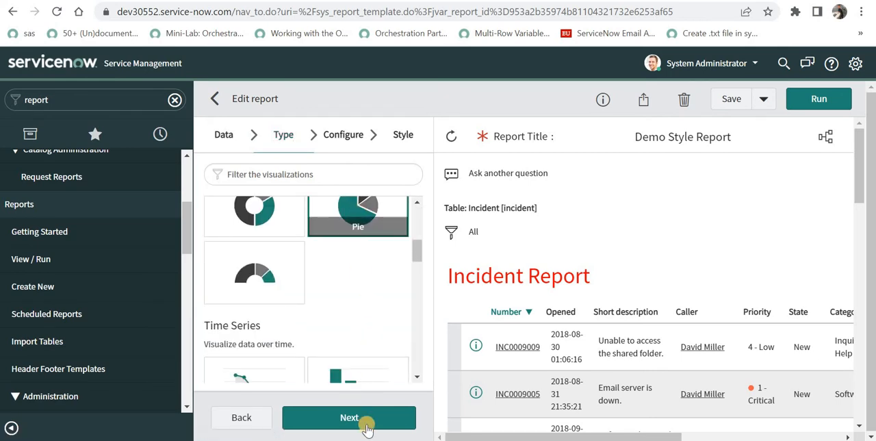
pyautogui.click(350, 417)
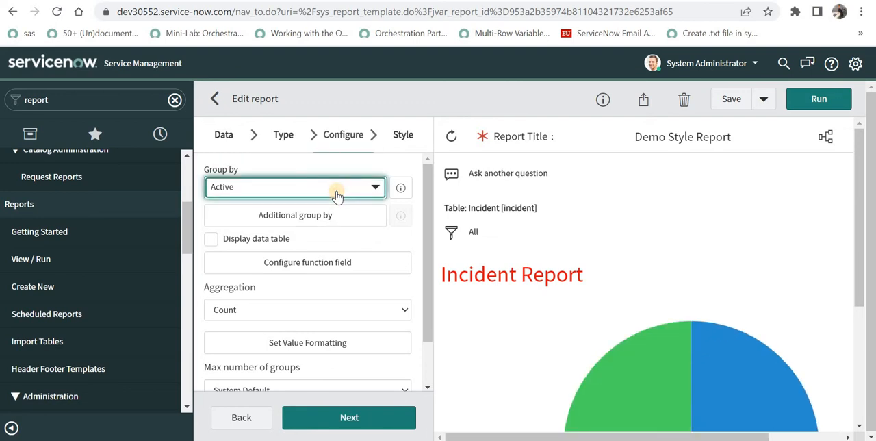
pyautogui.click(295, 187)
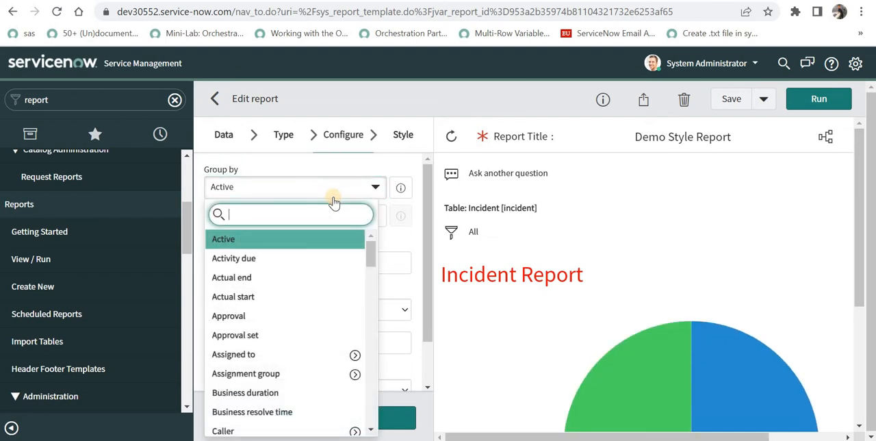
pyautogui.write('state')
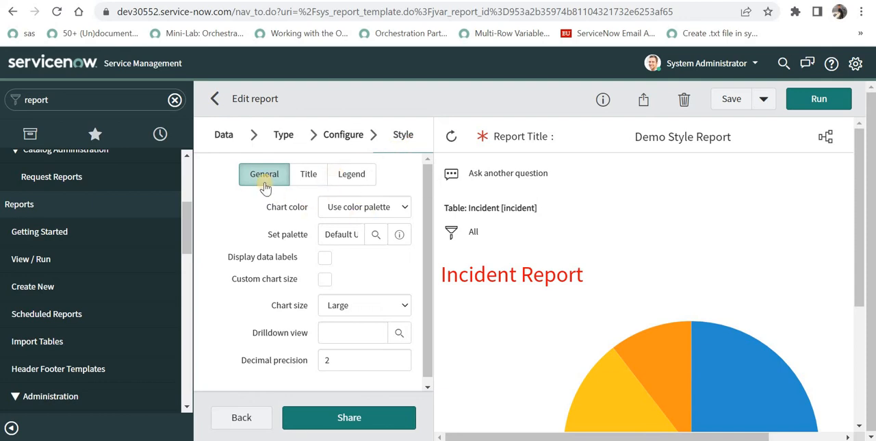
pyautogui.moveTo(352, 174)
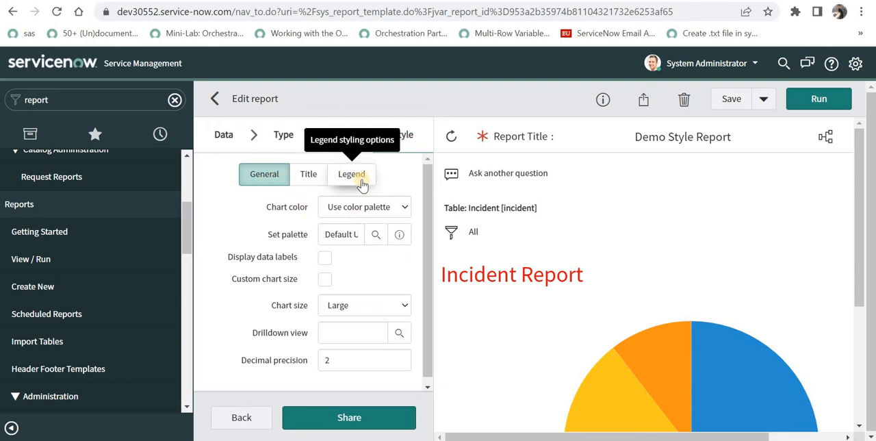
# In the Title options, set Title vertical alignment to Middle and save.
pyautogui.click(308, 173)
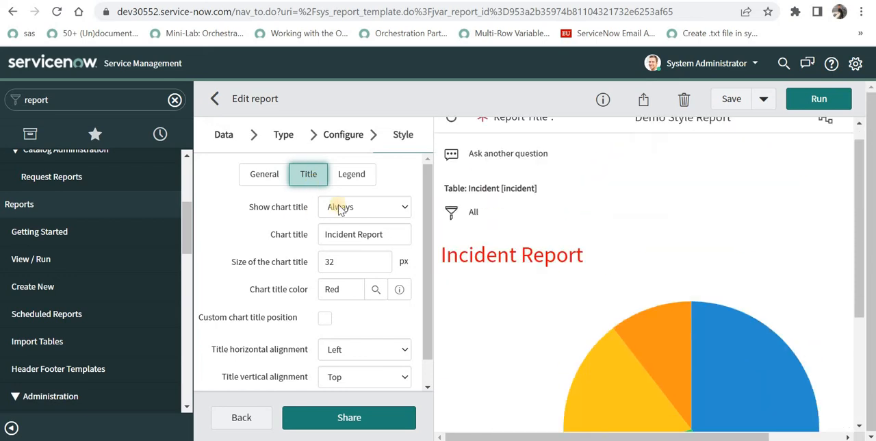
pyautogui.scroll(-3)
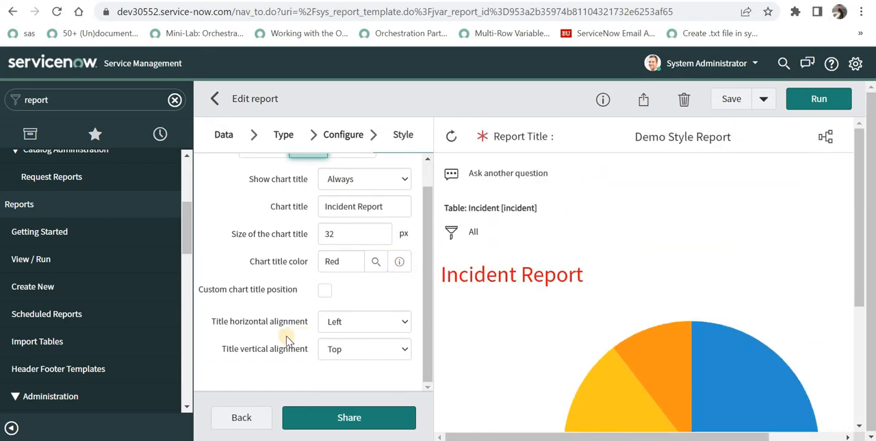
pyautogui.moveTo(265, 348)
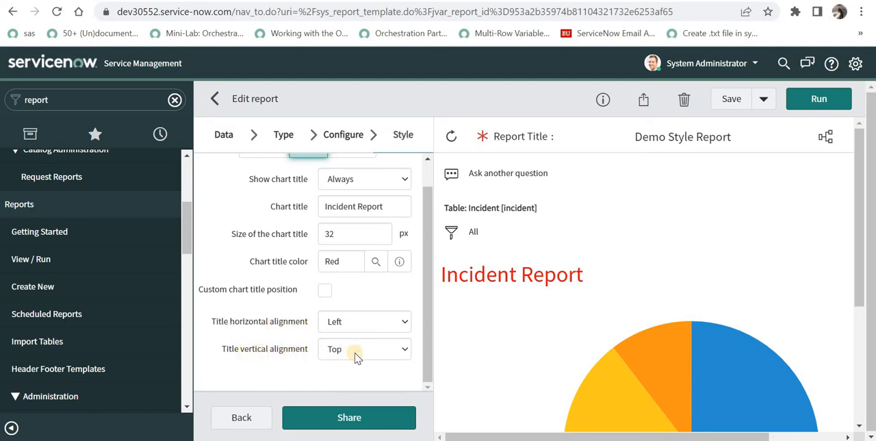
pyautogui.moveTo(462, 277)
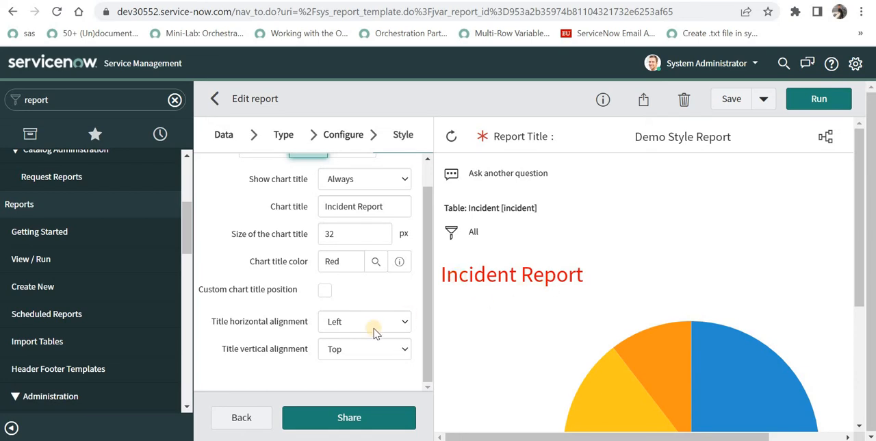
pyautogui.click(364, 348)
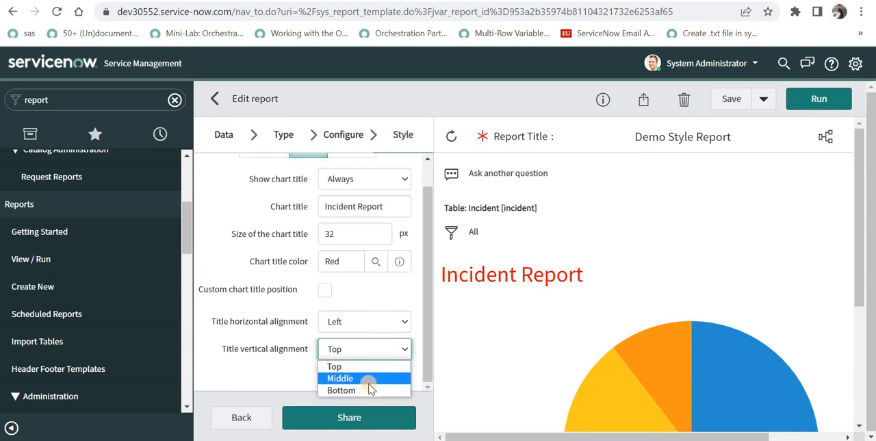
pyautogui.click(341, 378)
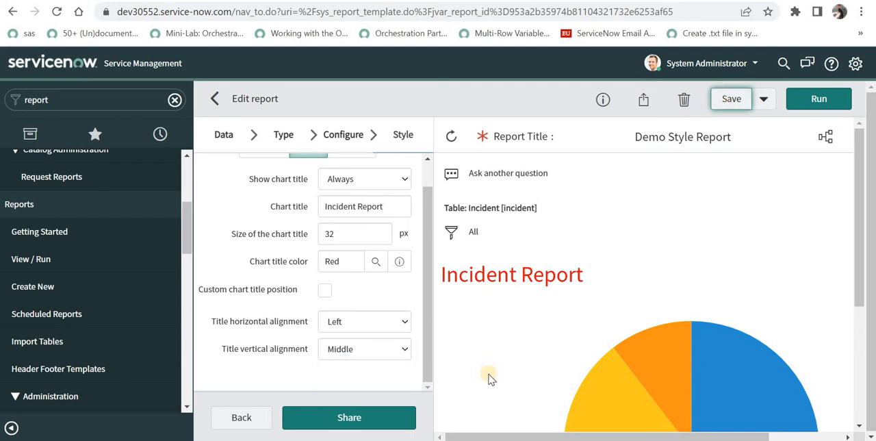
pyautogui.click(731, 98)
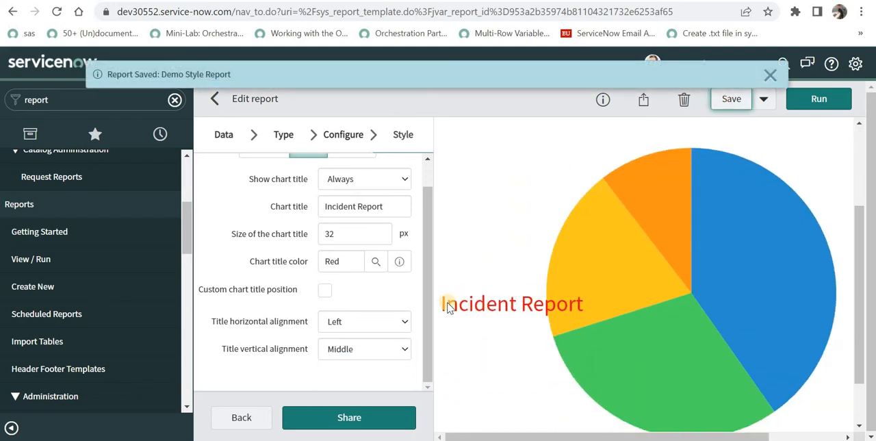
# Set Title vertical alignment back to Top and save.
pyautogui.click(364, 349)
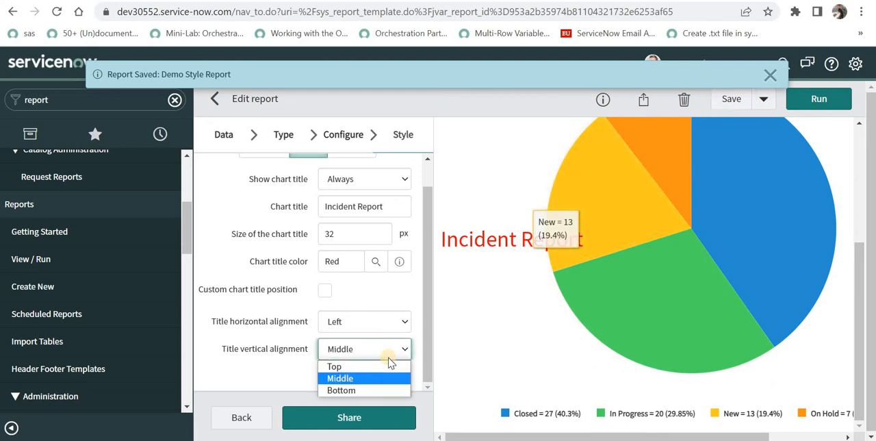
pyautogui.click(335, 366)
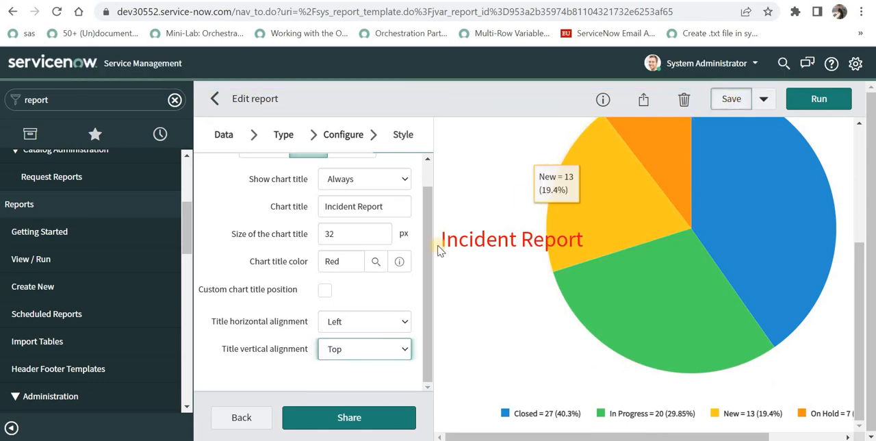
pyautogui.click(731, 99)
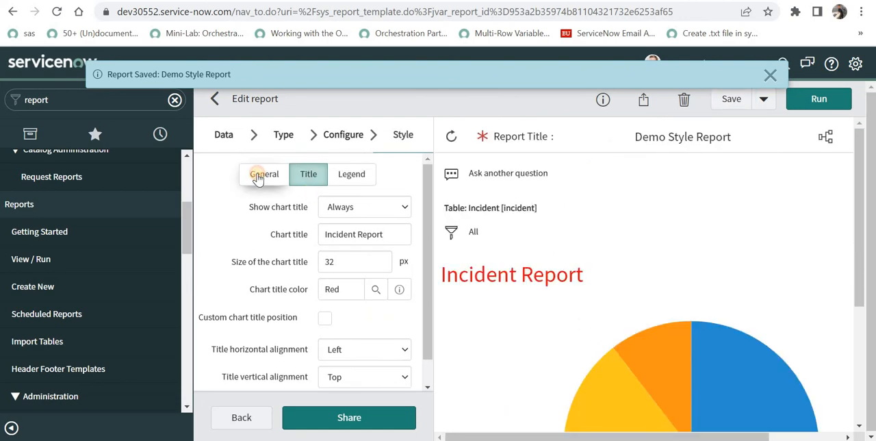
# In General styling, review Chart color choices unchanged and begin editing Set palette.
pyautogui.click(263, 173)
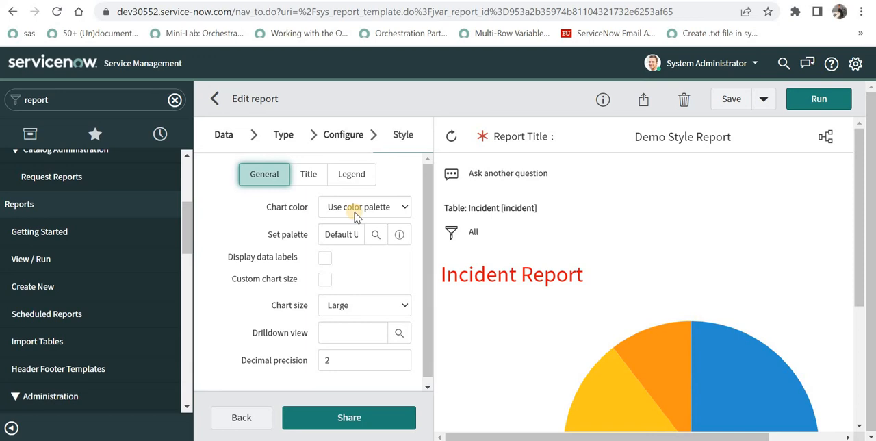
pyautogui.moveTo(858, 246)
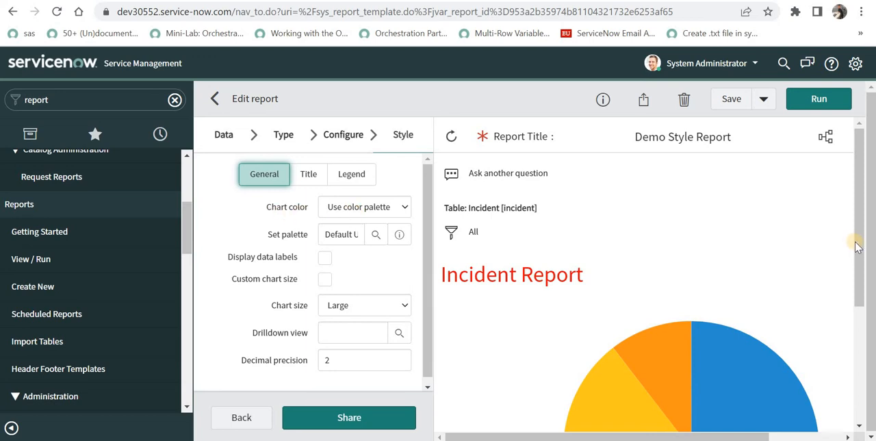
pyautogui.scroll(-3)
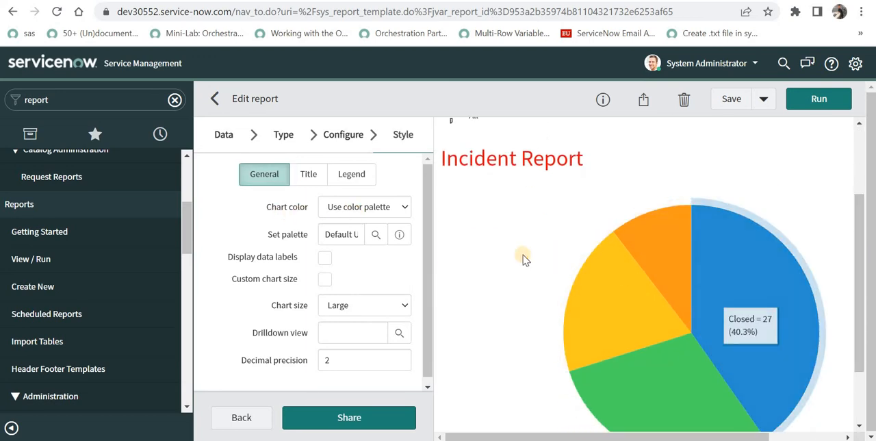
pyautogui.click(365, 206)
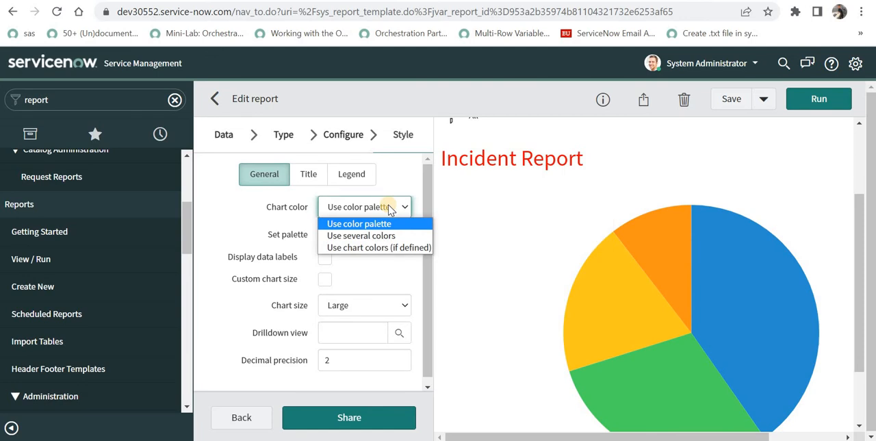
pyautogui.click(359, 223)
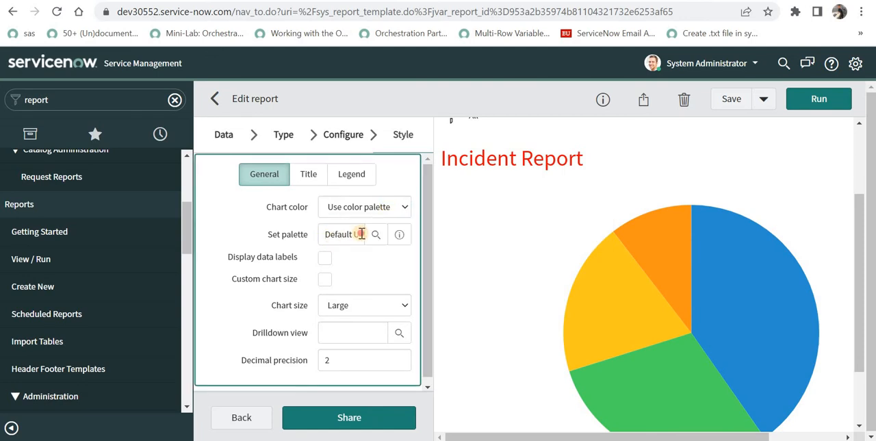
pyautogui.click(342, 234)
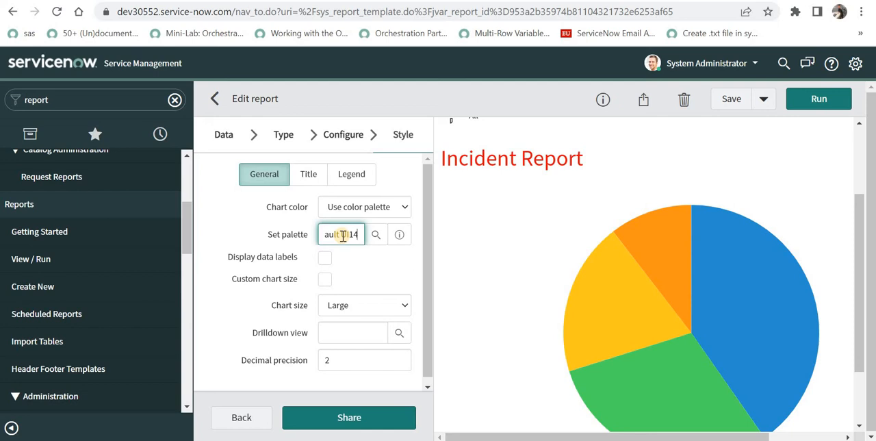
pyautogui.moveTo(714, 267)
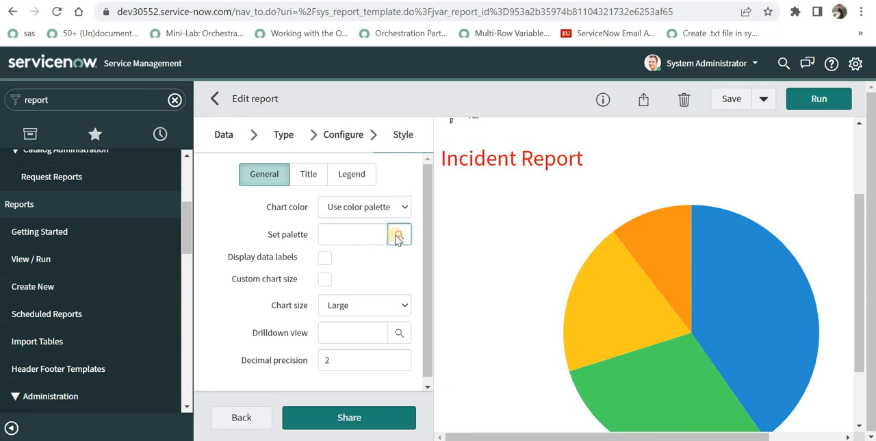
# Choose the 'Blues light to dark (5)' colour scheme and save the report.
pyautogui.click(400, 233)
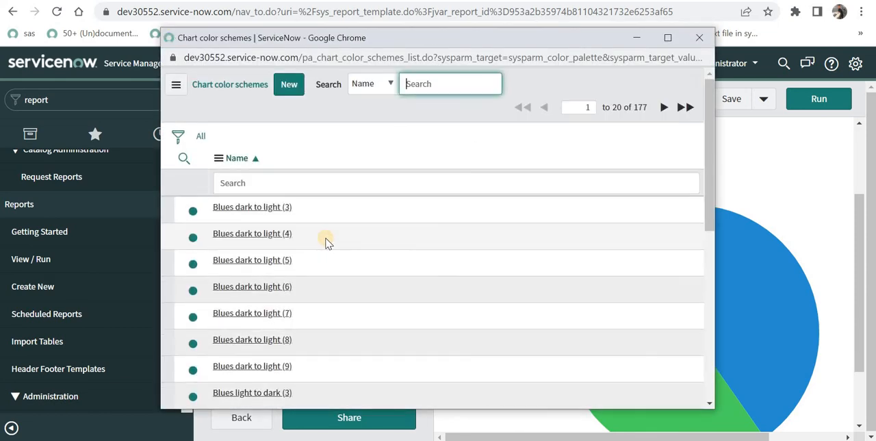
pyautogui.scroll(-3)
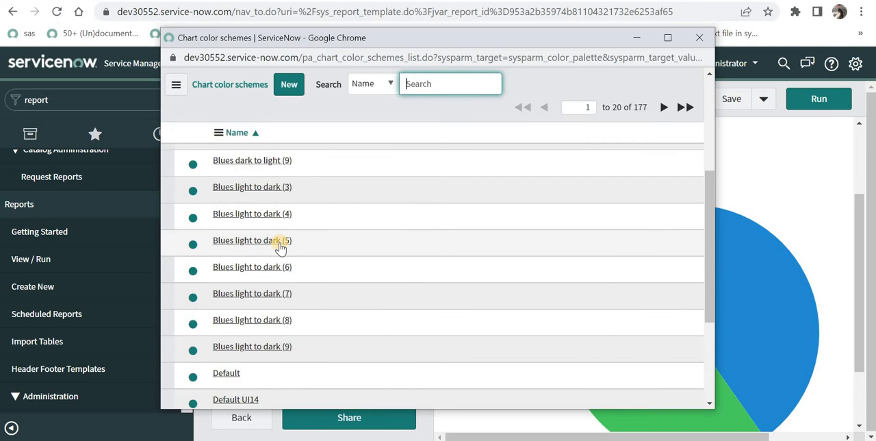
pyautogui.click(252, 240)
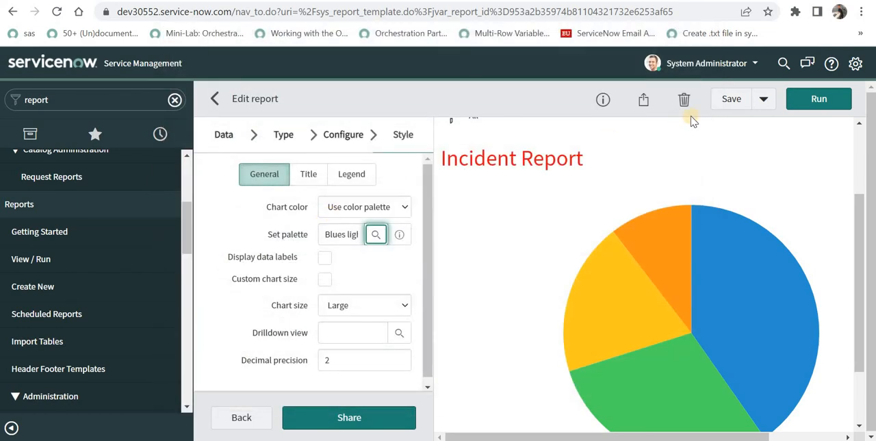
pyautogui.moveTo(634, 372)
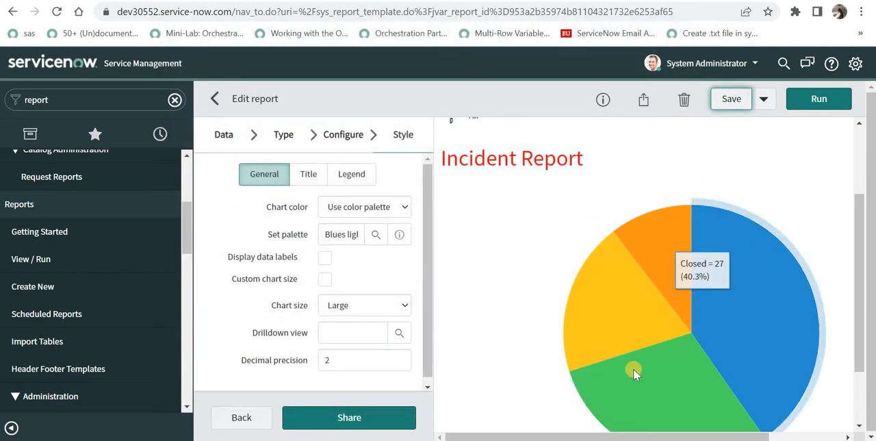
pyautogui.click(731, 99)
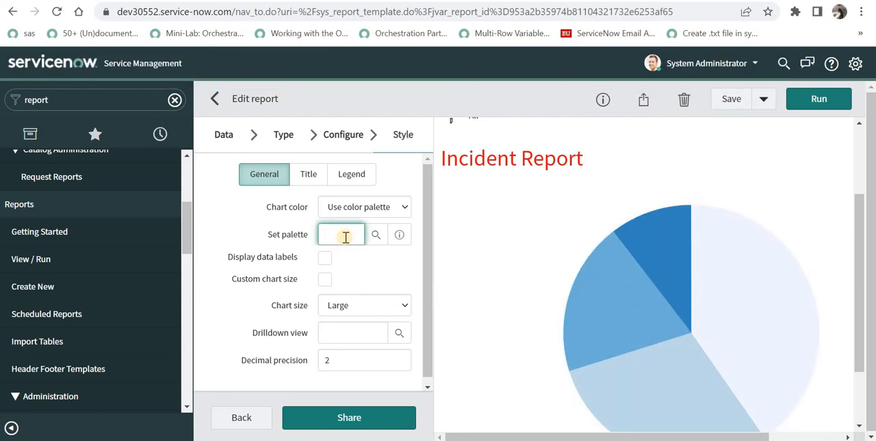
# Browse the chart colour schemes lookup and view the new scheme form.
pyautogui.click(376, 234)
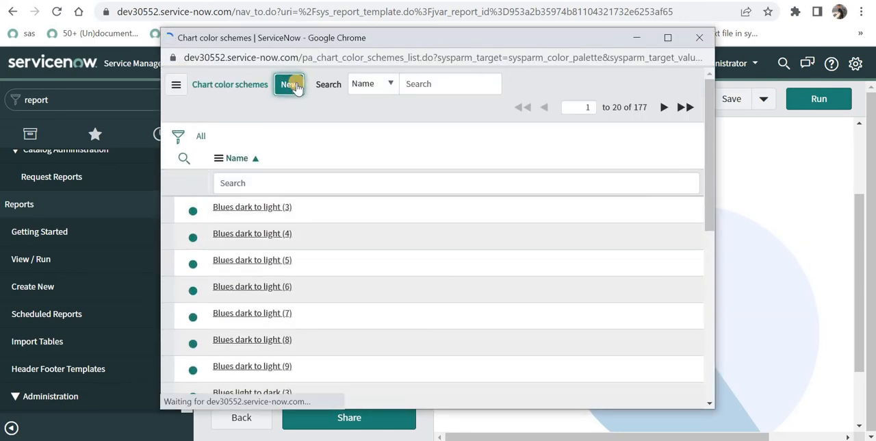
pyautogui.click(288, 83)
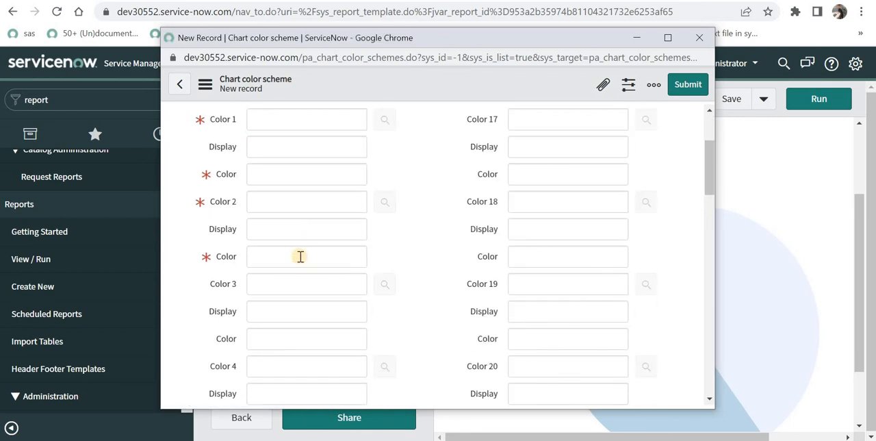
pyautogui.scroll(-3)
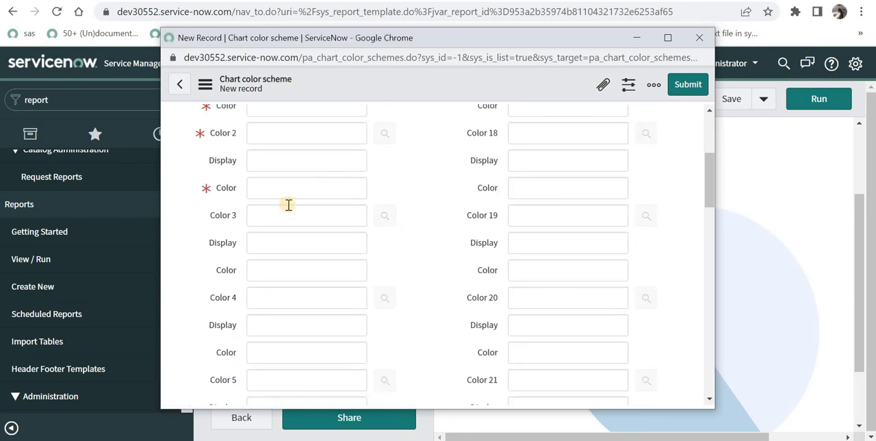
pyautogui.scroll(-3)
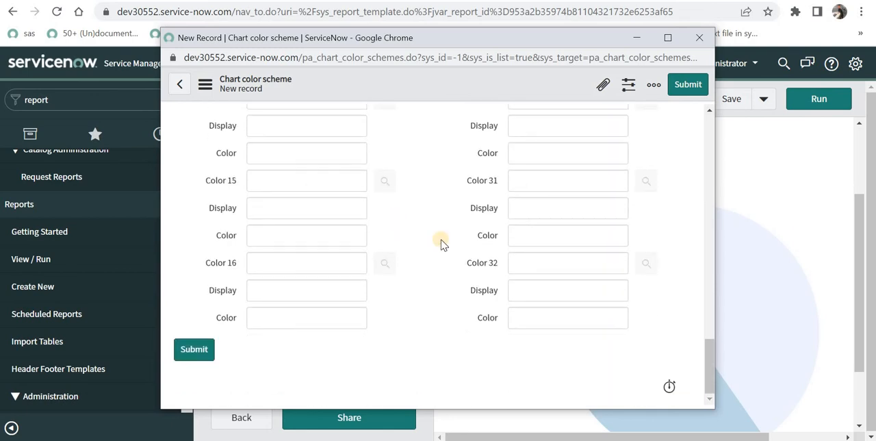
pyautogui.moveTo(642, 324)
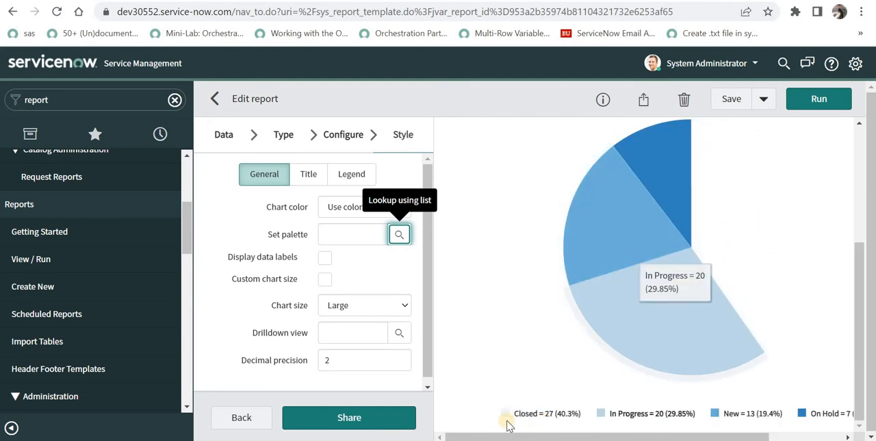
pyautogui.moveTo(778, 344)
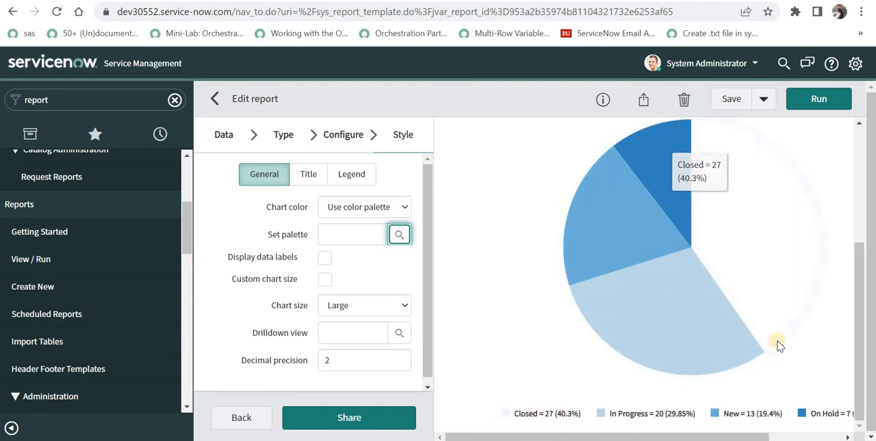
pyautogui.moveTo(694, 385)
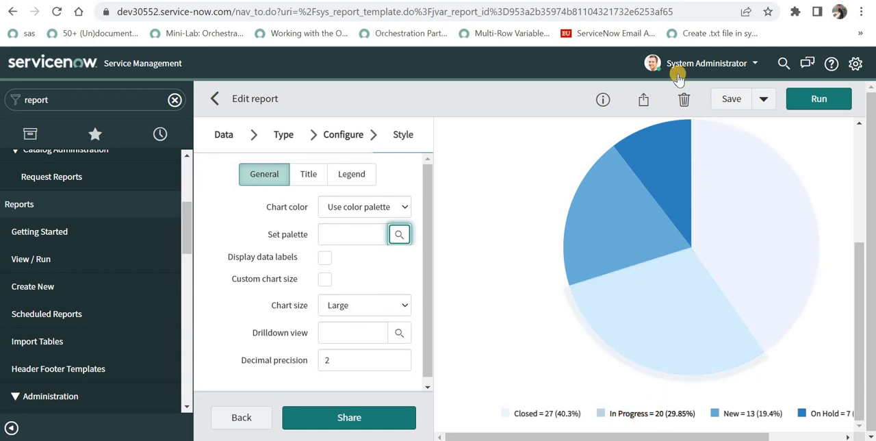
pyautogui.moveTo(664, 413)
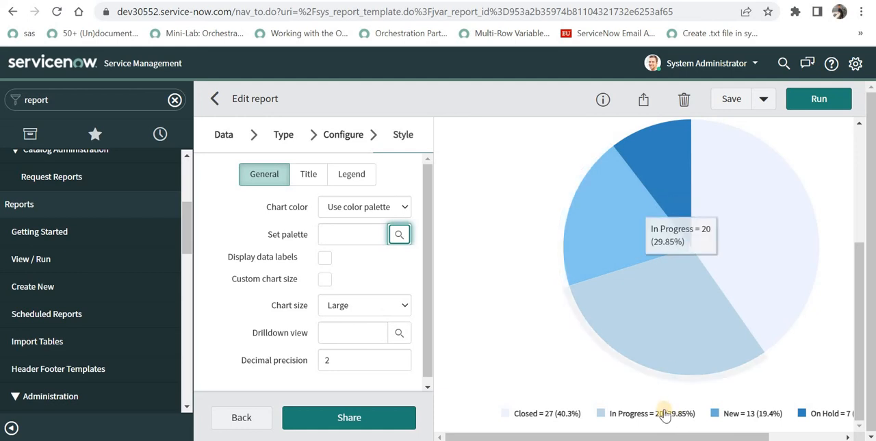
pyautogui.moveTo(630, 322)
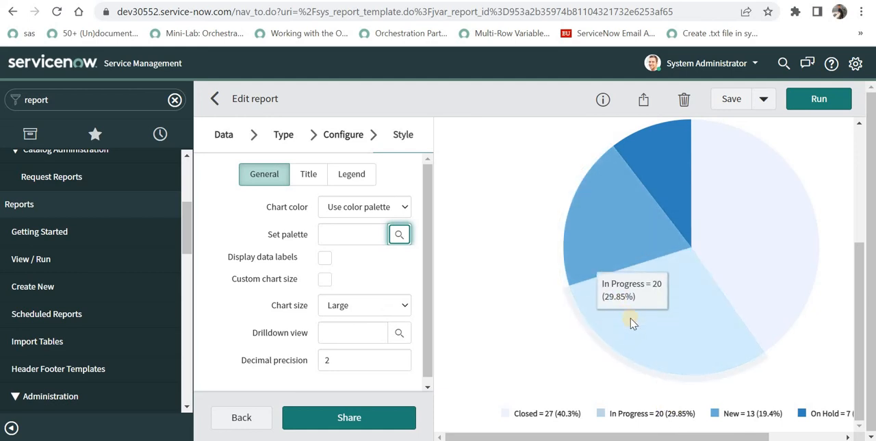
# Search 'defa' and set the palette to Default UI14.
pyautogui.write('defa')
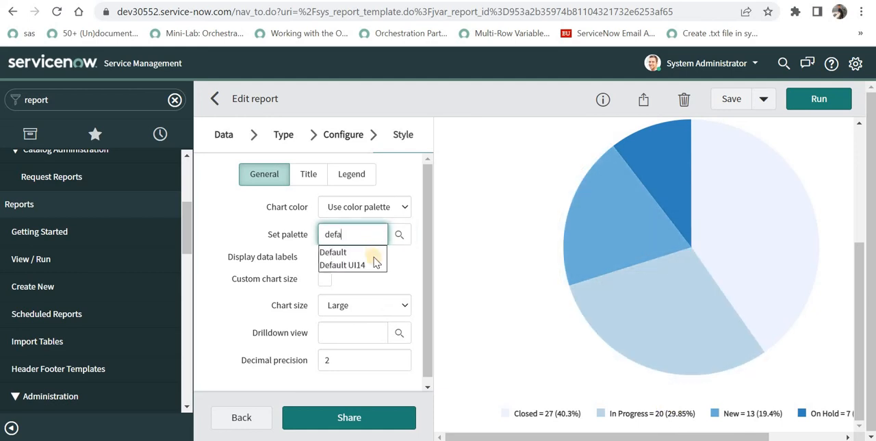
pyautogui.click(333, 252)
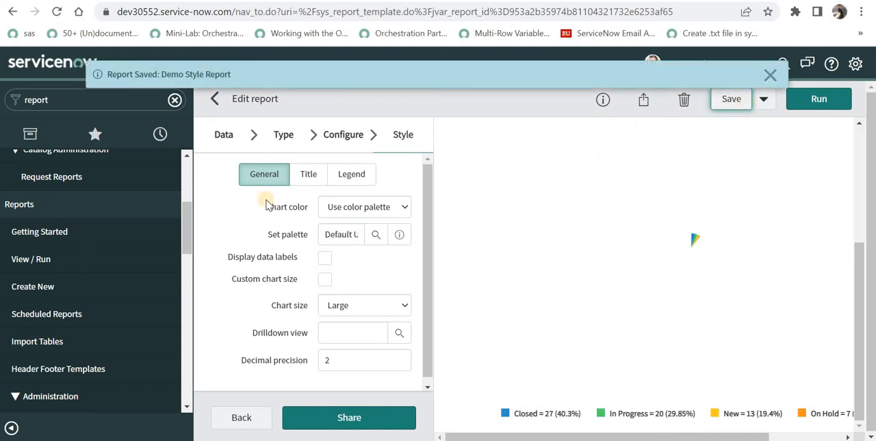
pyautogui.click(365, 206)
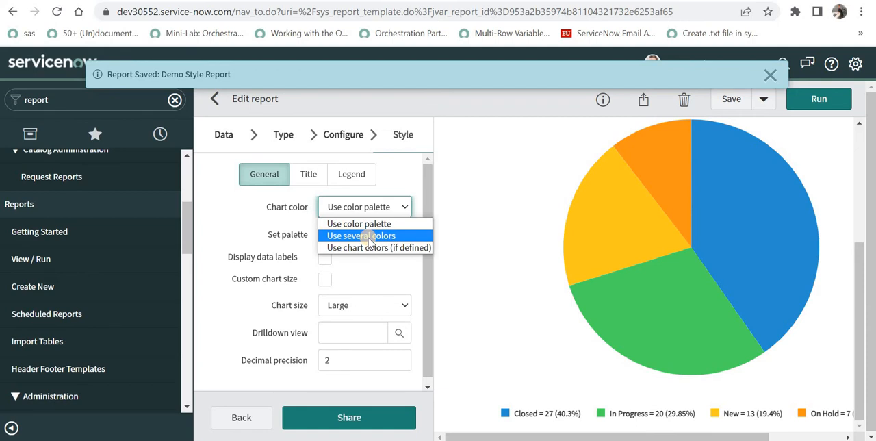
# Set Chart color to several colors with #FF0000,#0000FF and save.
pyautogui.click(361, 235)
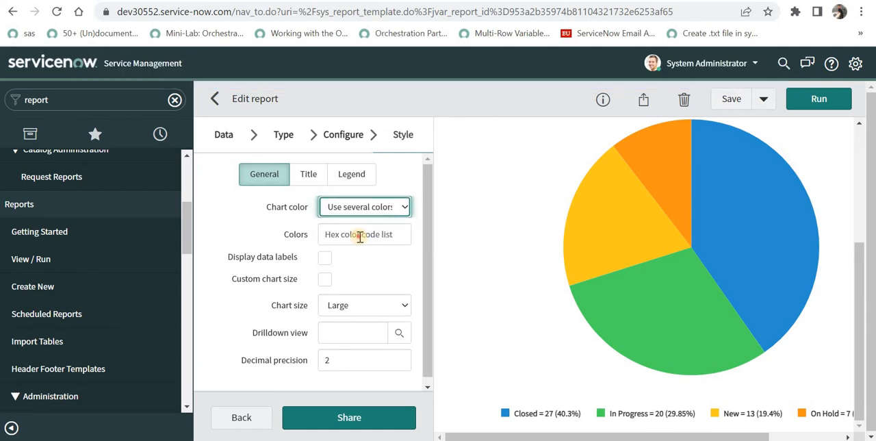
pyautogui.click(364, 235)
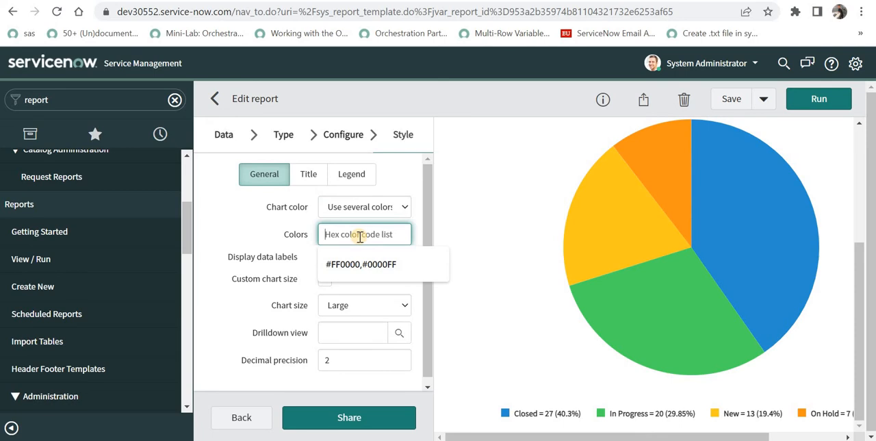
pyautogui.click(361, 265)
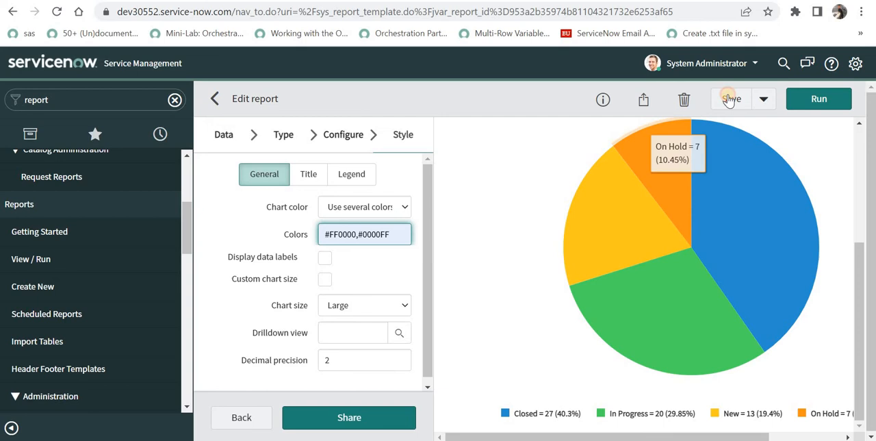
pyautogui.click(731, 98)
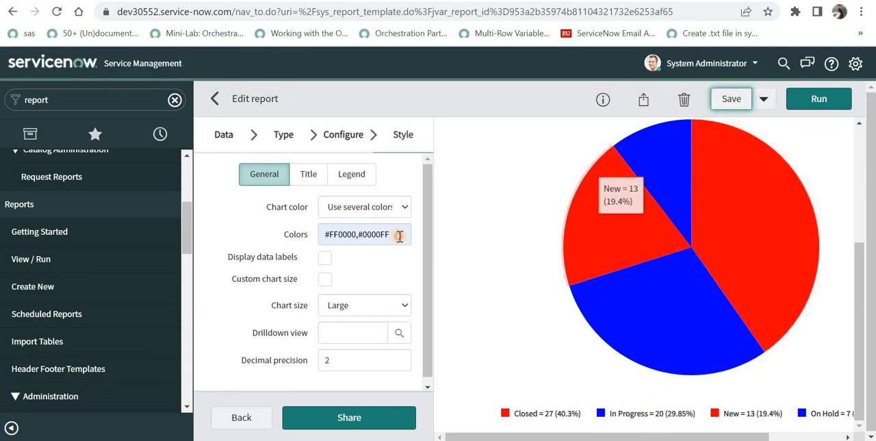
pyautogui.click(359, 234)
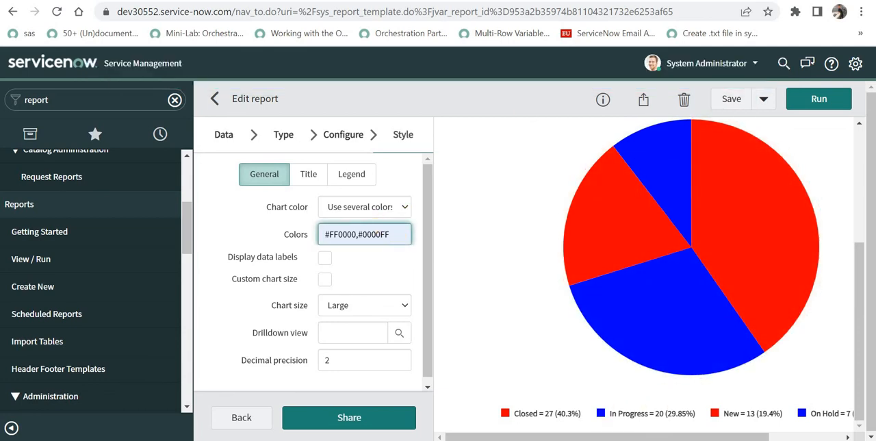
pyautogui.click(364, 234)
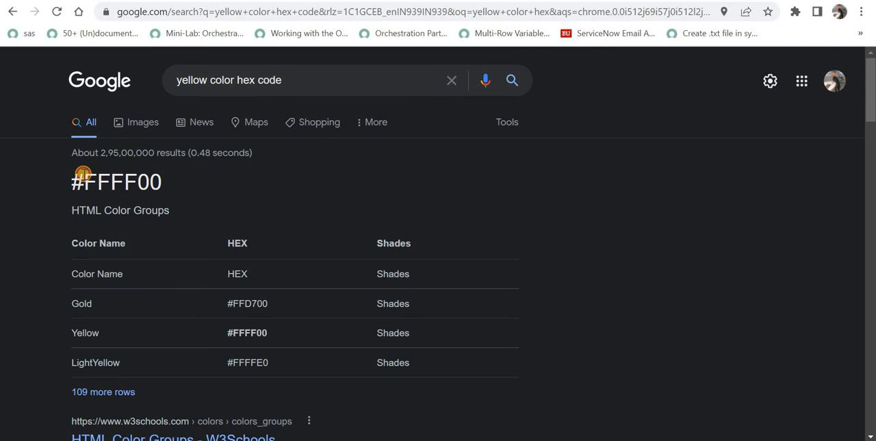
# Add yellow #FFFF00 and green #00FF00 to the hex colour list and save the report.
pyautogui.doubleClick(115, 181)
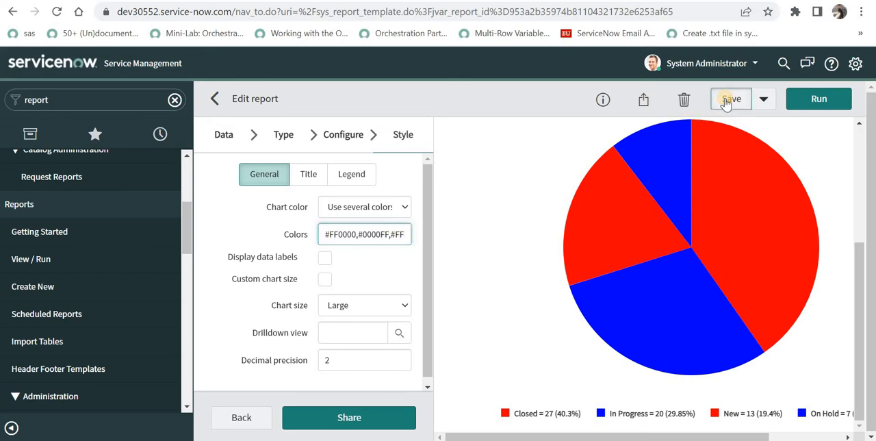
pyautogui.click(731, 98)
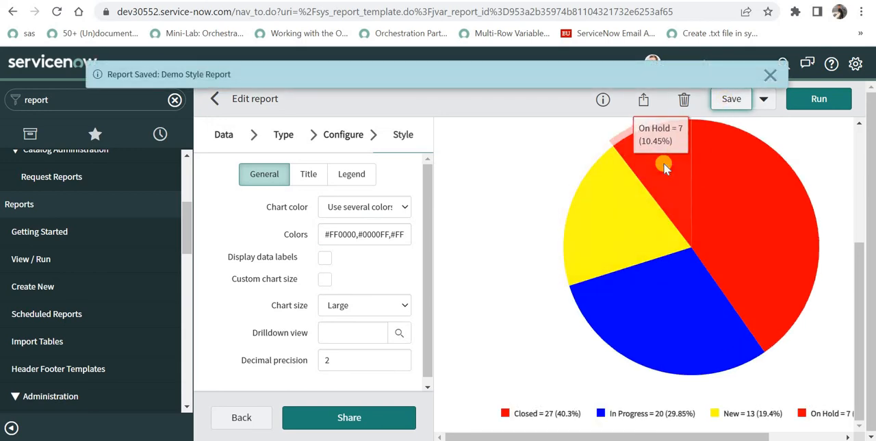
pyautogui.moveTo(713, 171)
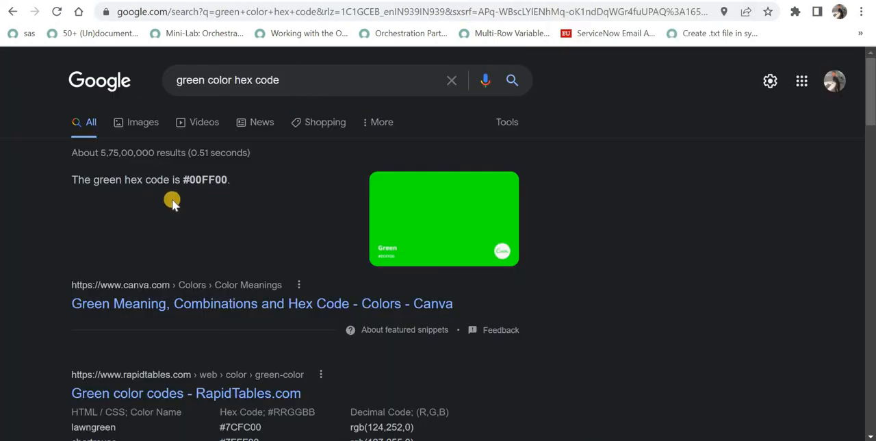
pyautogui.doubleClick(205, 180)
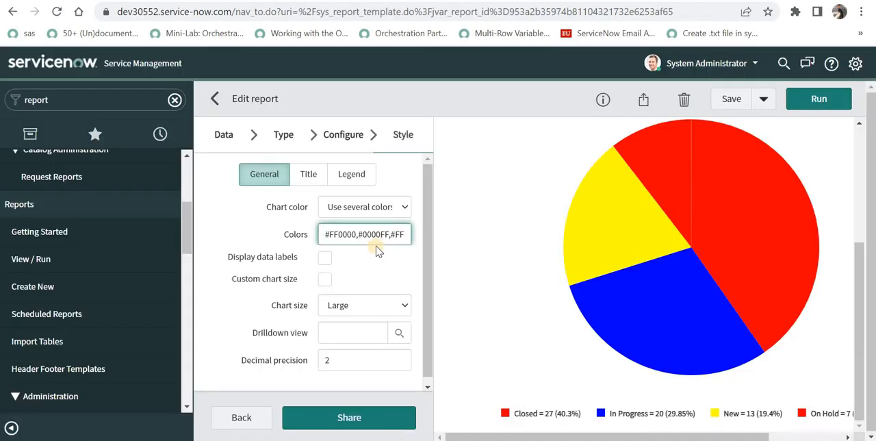
pyautogui.click(364, 234)
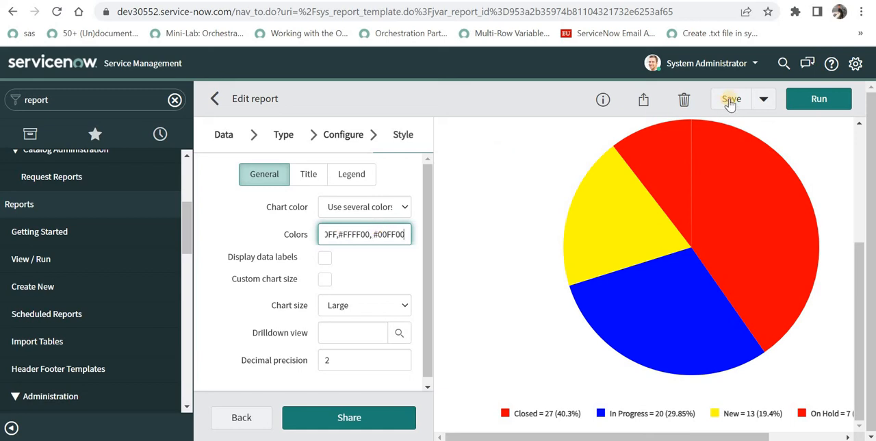
pyautogui.click(732, 99)
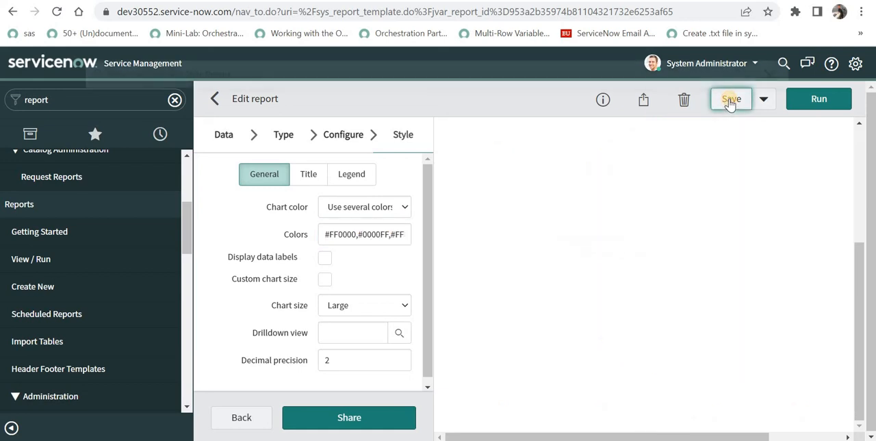
pyautogui.click(731, 99)
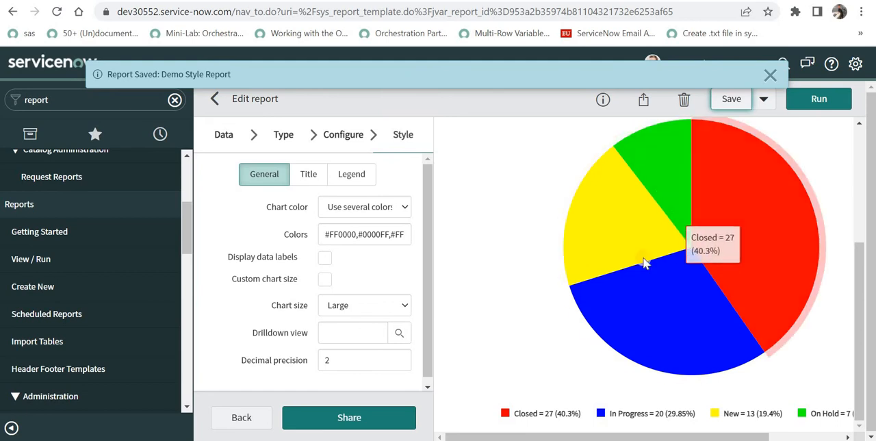
pyautogui.moveTo(392, 207)
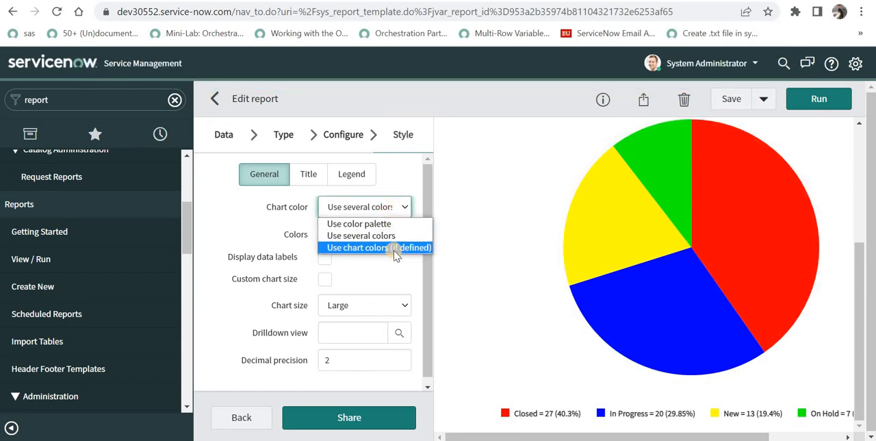
# Switch Chart color to 'Use chart colors (if defined)' and save the report.
pyautogui.click(358, 247)
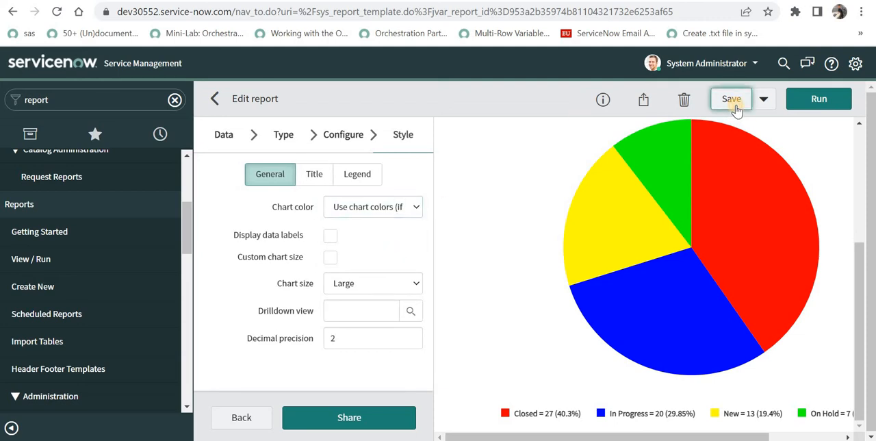
pyautogui.click(731, 99)
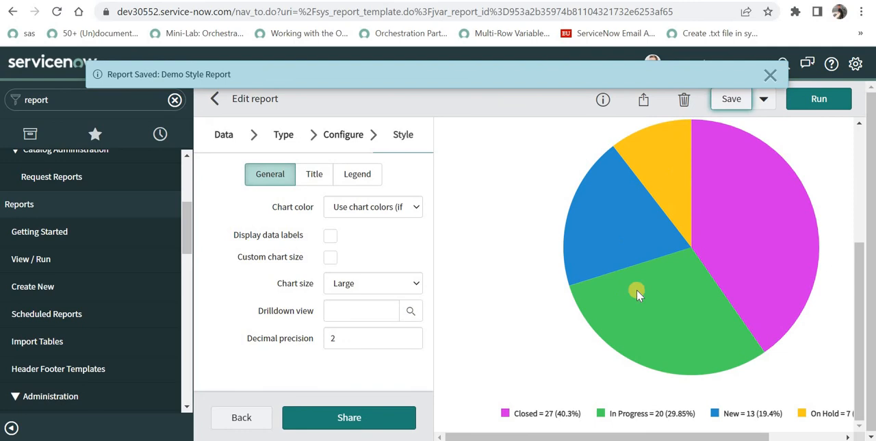
pyautogui.moveTo(735, 226)
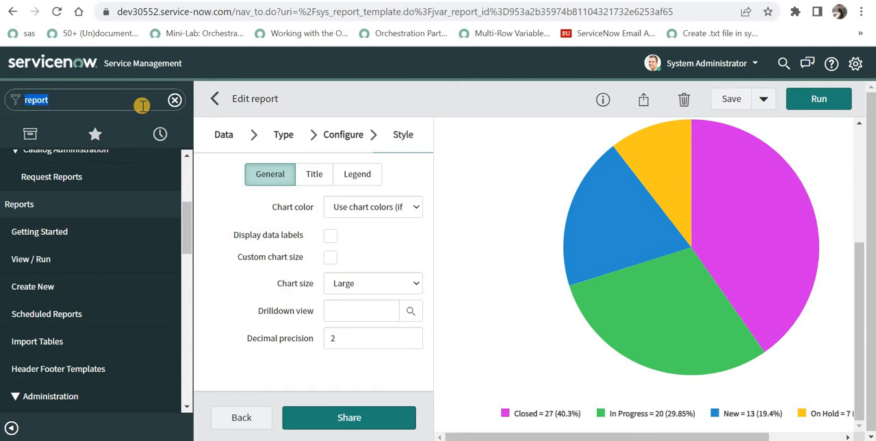
pyautogui.write('ch')
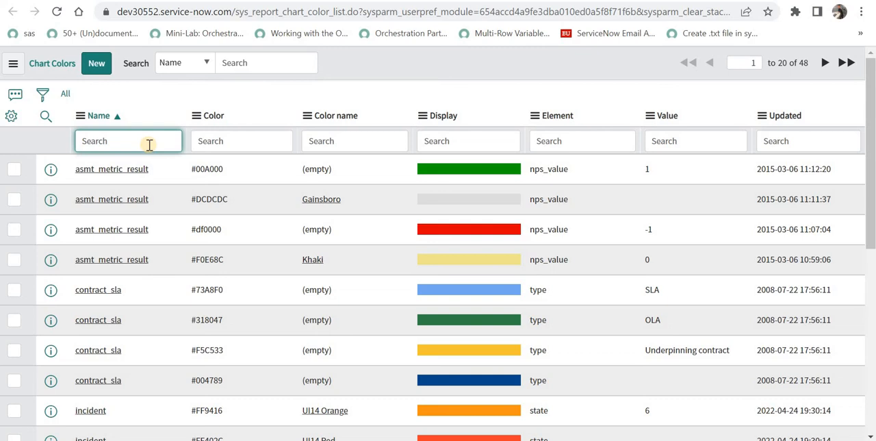
pyautogui.write('incident')
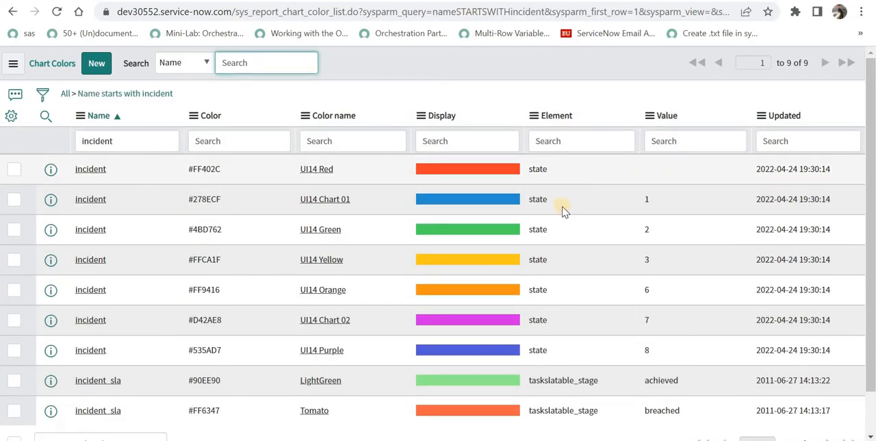
pyautogui.click(581, 230)
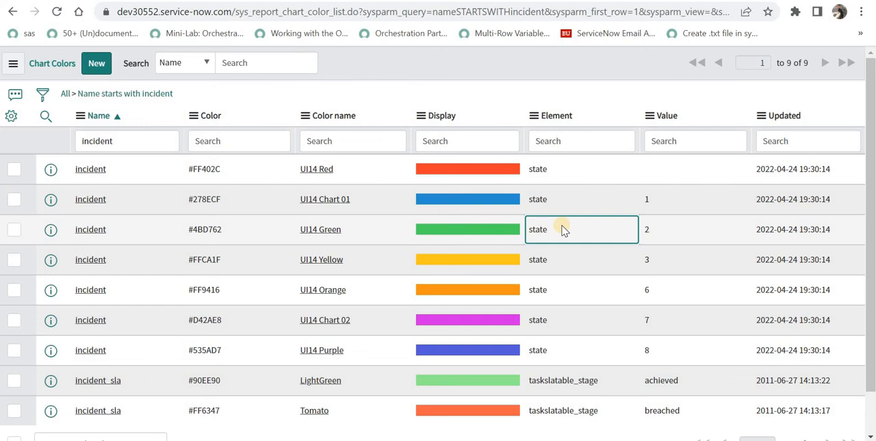
pyautogui.click(695, 198)
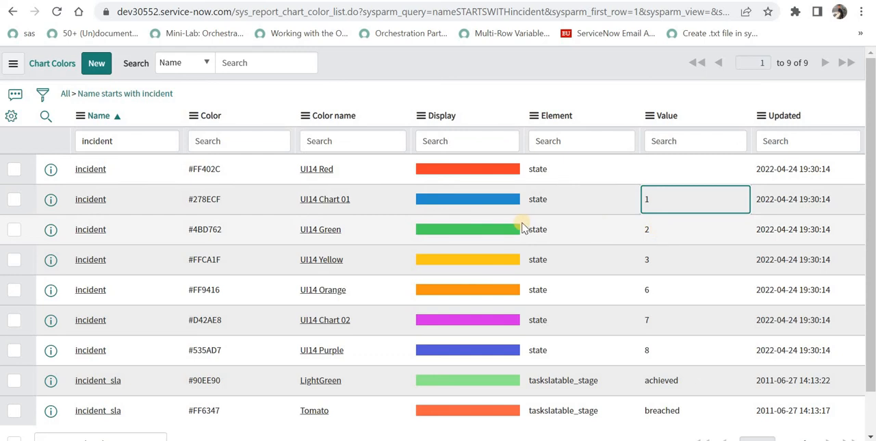
pyautogui.moveTo(664, 261)
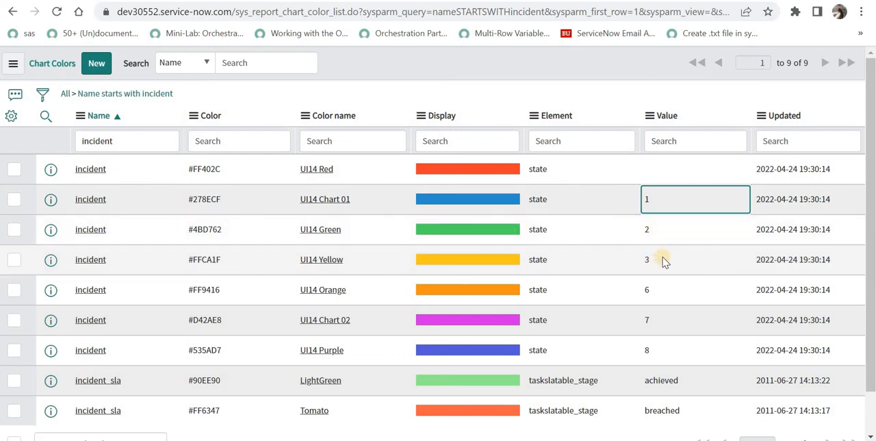
pyautogui.moveTo(600, 229)
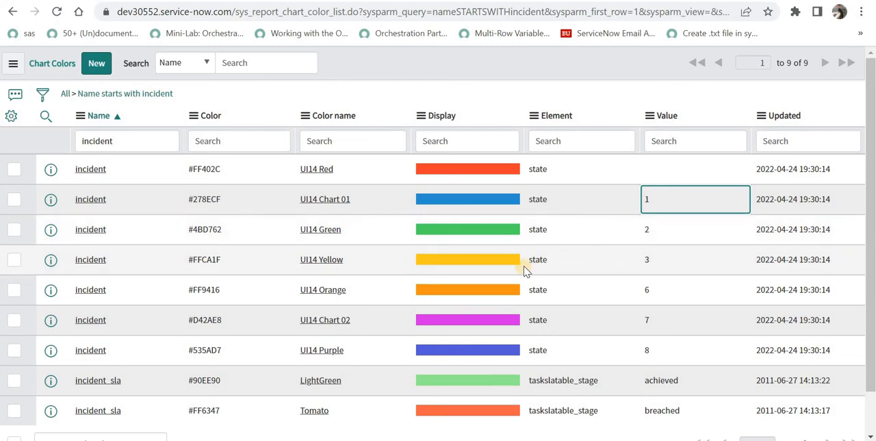
pyautogui.moveTo(526, 271)
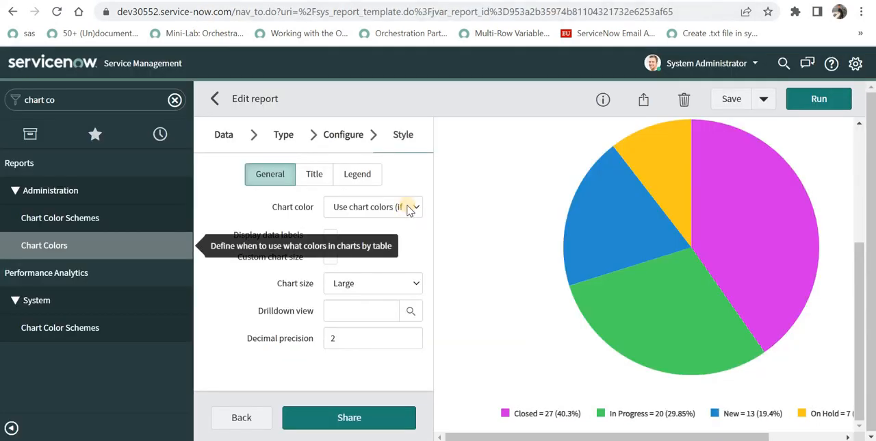
# Keep 'Use chart colors (if defined)', enable Display data labels, and save the report.
pyautogui.click(373, 207)
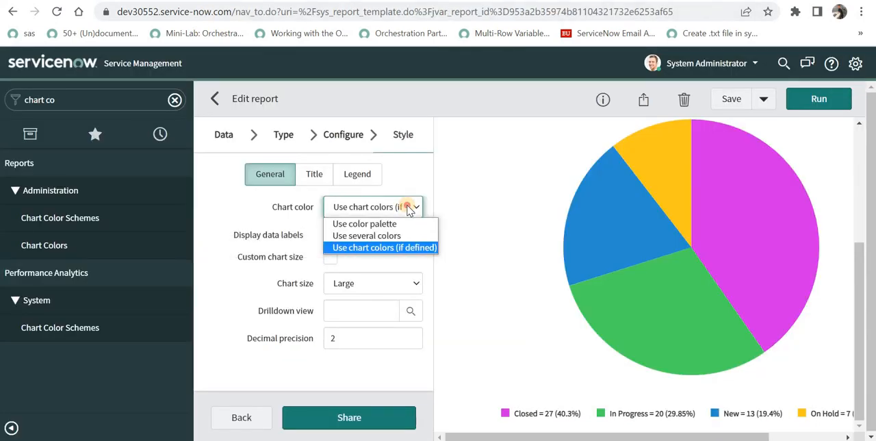
pyautogui.click(384, 247)
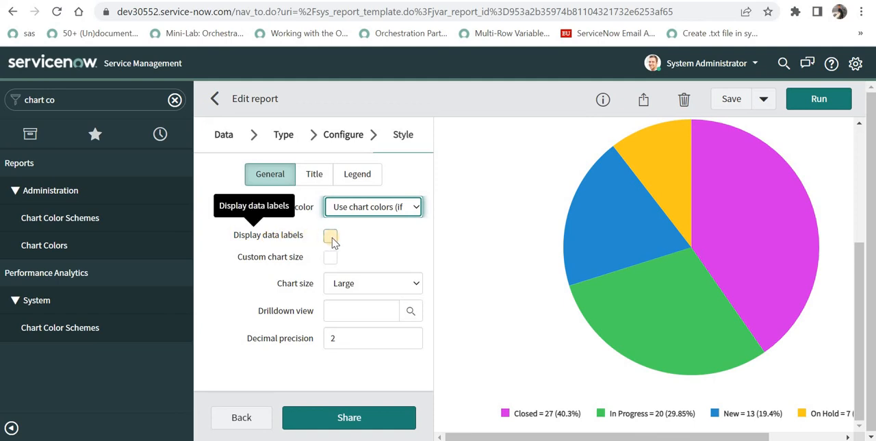
pyautogui.click(332, 235)
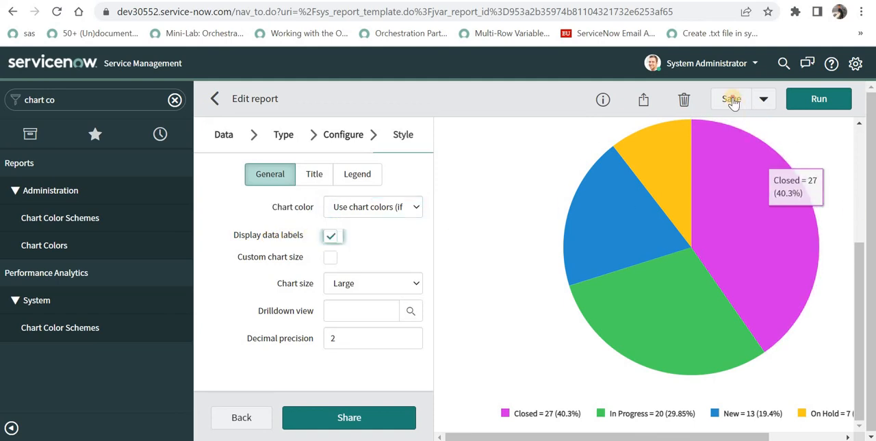
pyautogui.click(731, 98)
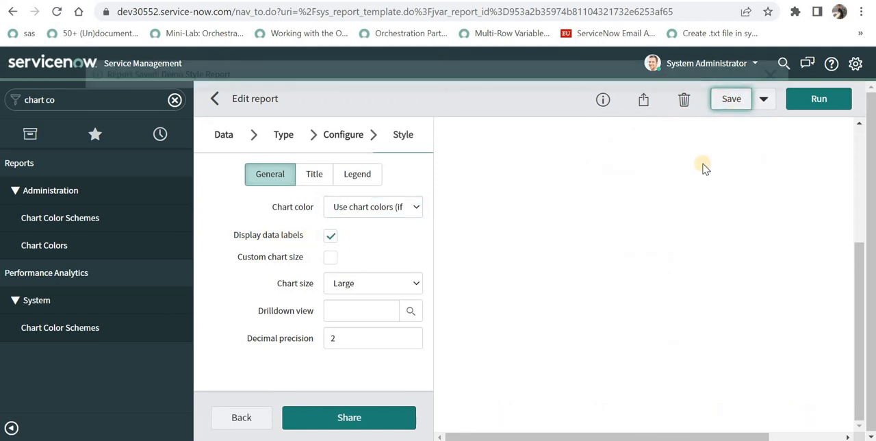
pyautogui.click(731, 98)
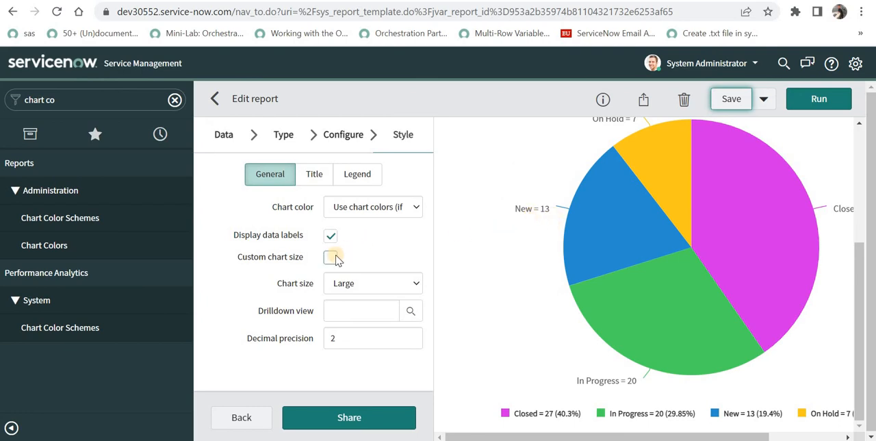
# Enable Custom chart size with width 300 and height 700, and save the report.
pyautogui.click(331, 256)
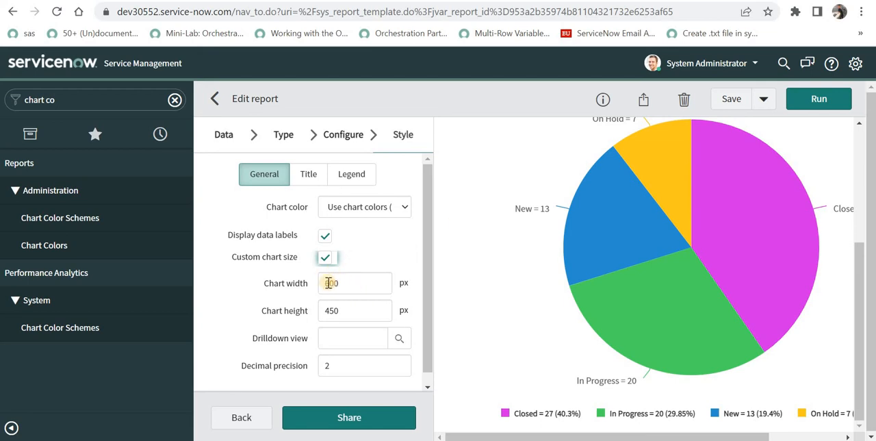
pyautogui.click(355, 283)
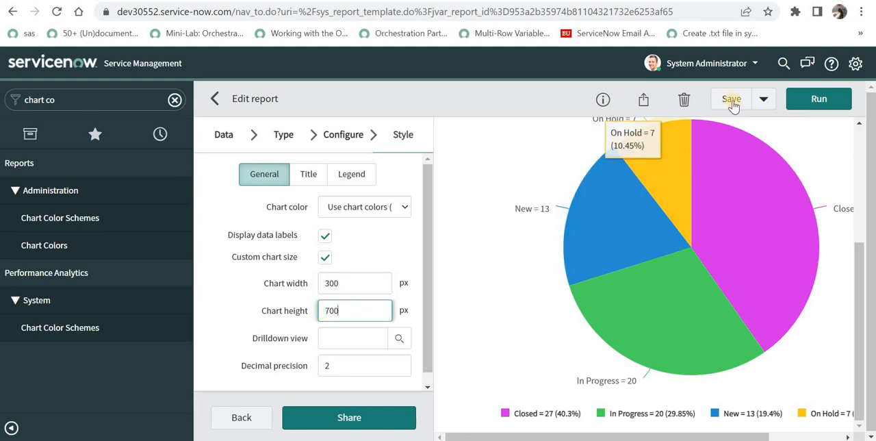
pyautogui.click(731, 98)
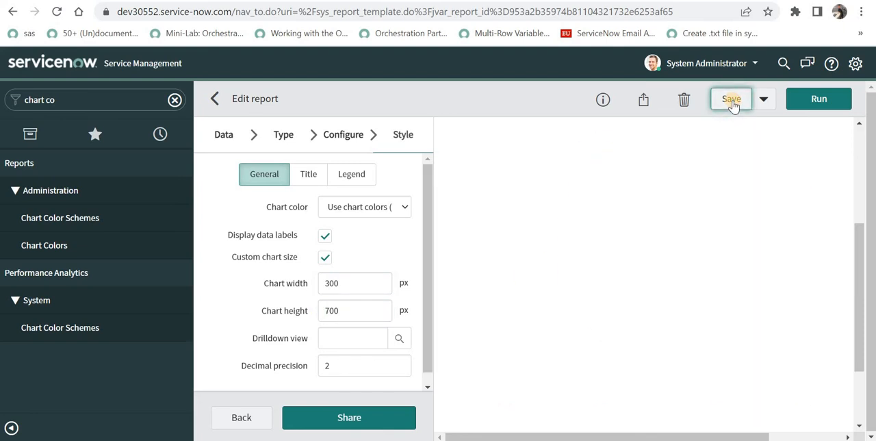
pyautogui.click(731, 98)
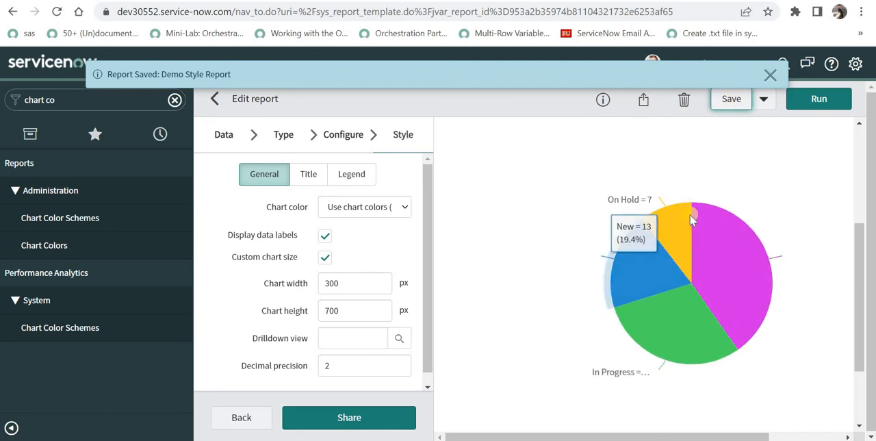
pyautogui.moveTo(579, 300)
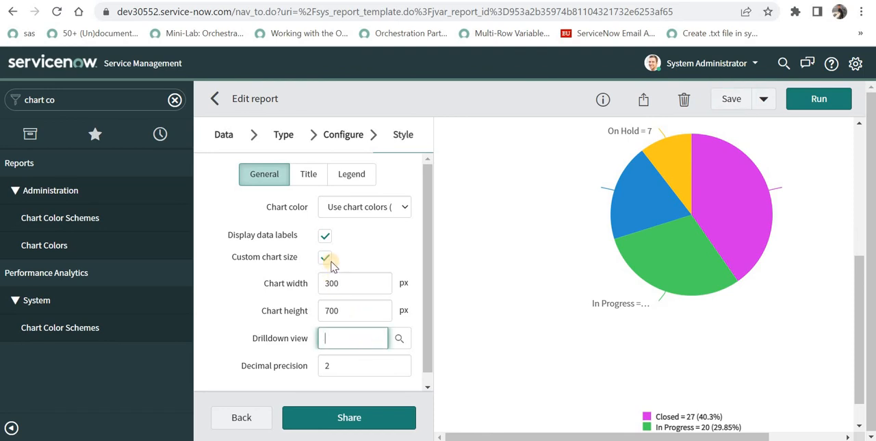
pyautogui.moveTo(400, 339)
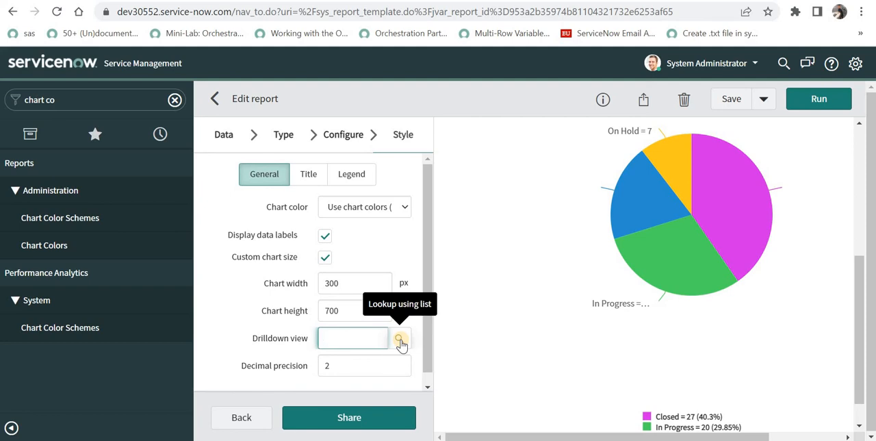
# Browse the drilldown view list without choosing a view, then set decimal precision to 2.
pyautogui.click(352, 338)
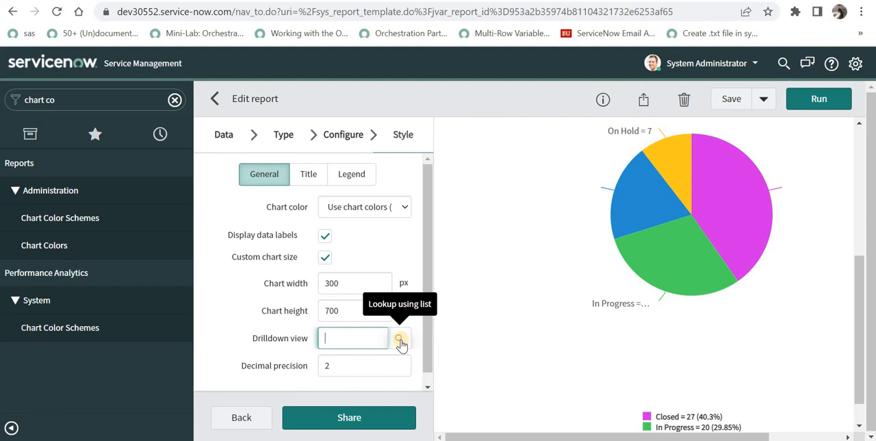
pyautogui.click(401, 338)
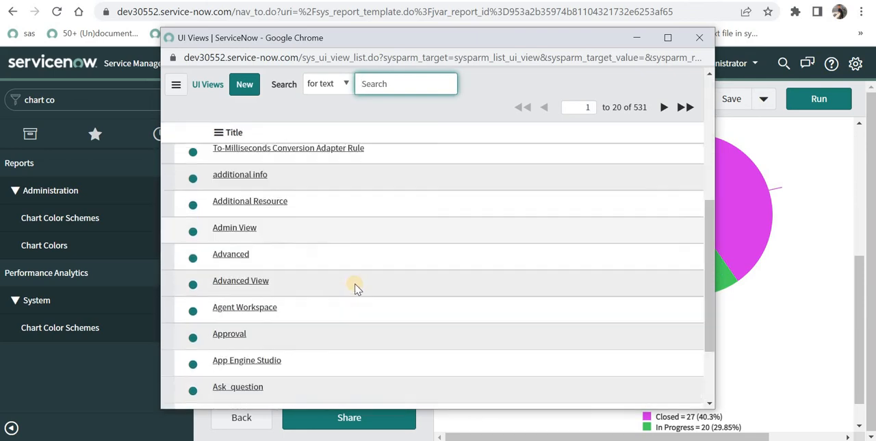
pyautogui.scroll(-3)
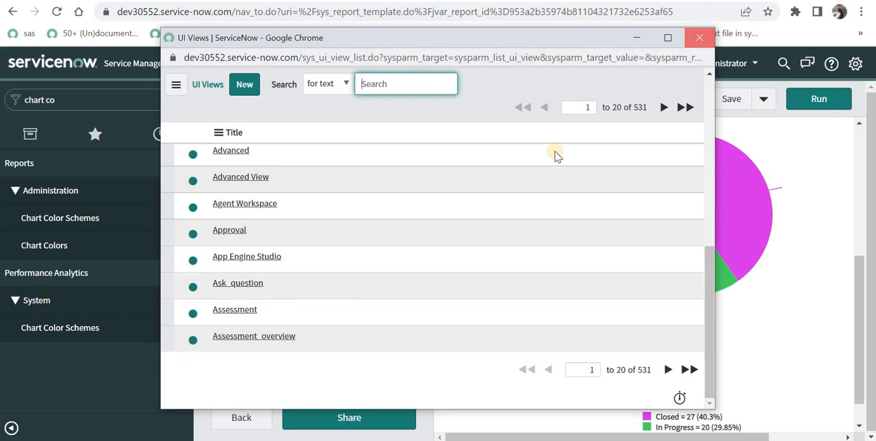
pyautogui.click(700, 37)
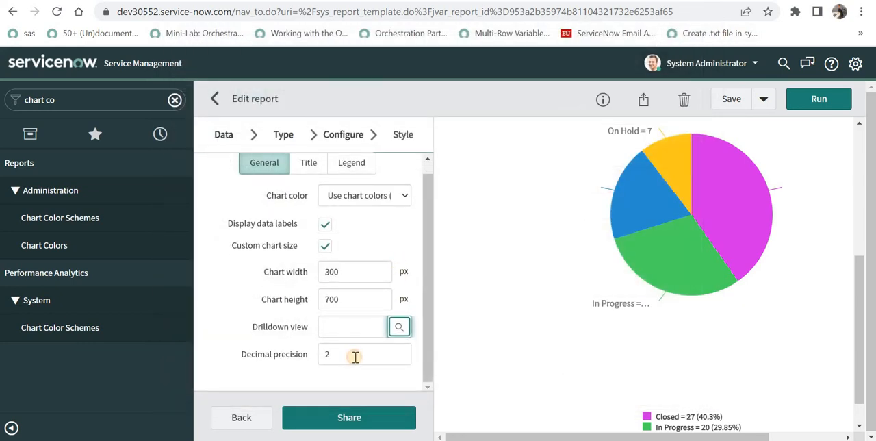
pyautogui.click(356, 354)
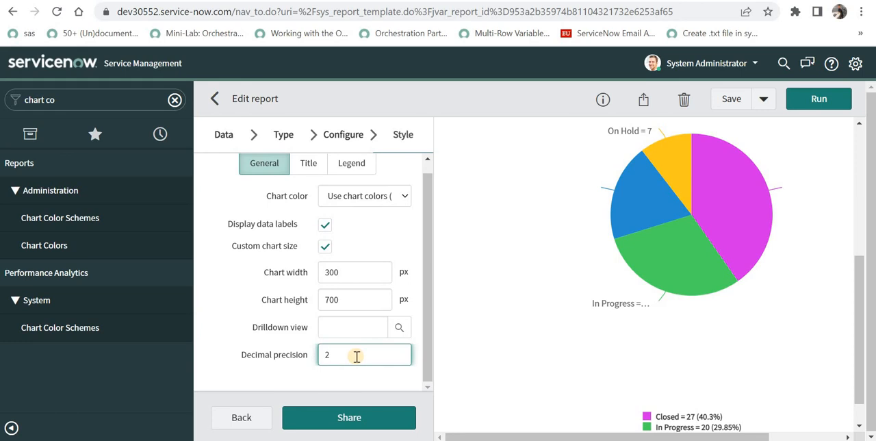
pyautogui.moveTo(653, 324)
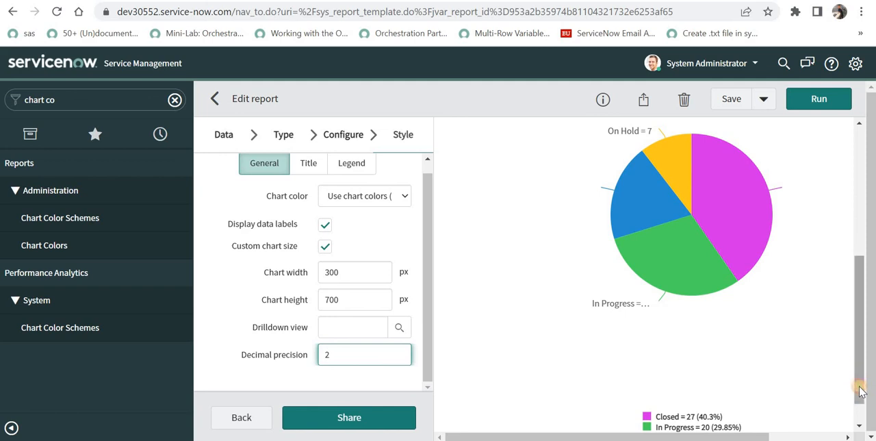
pyautogui.scroll(-3)
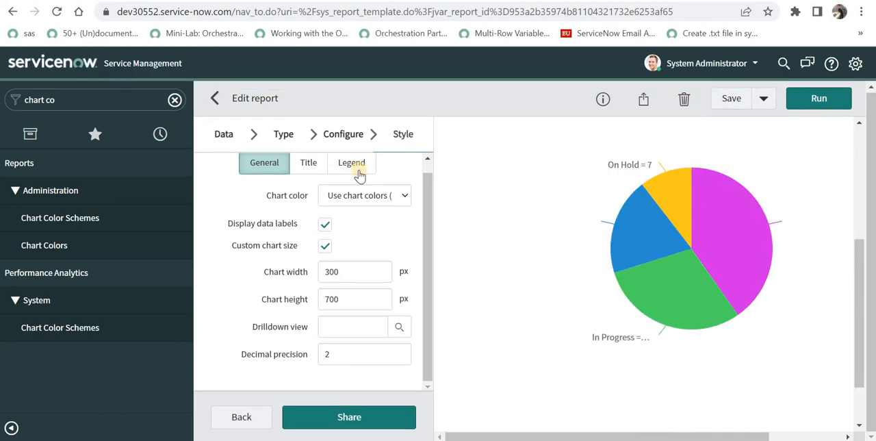
# On the Legend tab, toggle Show legend off and back on, and save the report.
pyautogui.click(351, 163)
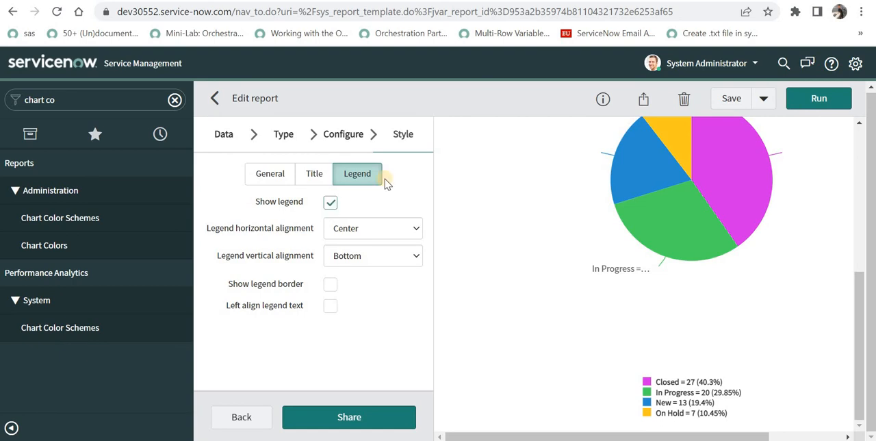
pyautogui.click(330, 202)
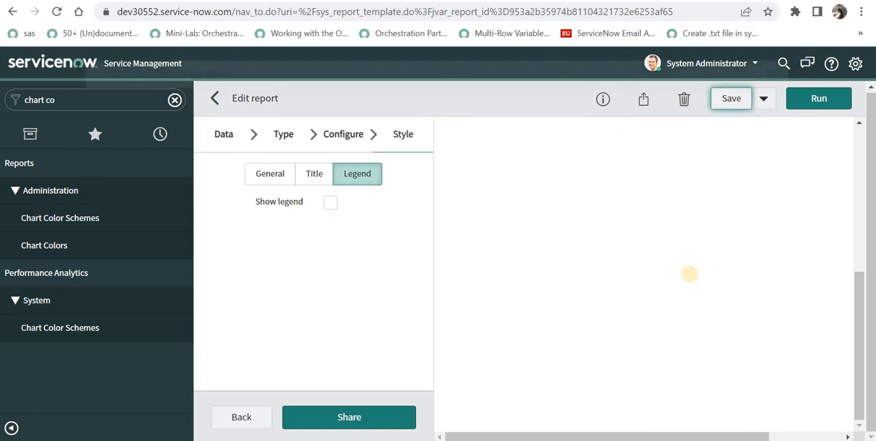
pyautogui.click(731, 98)
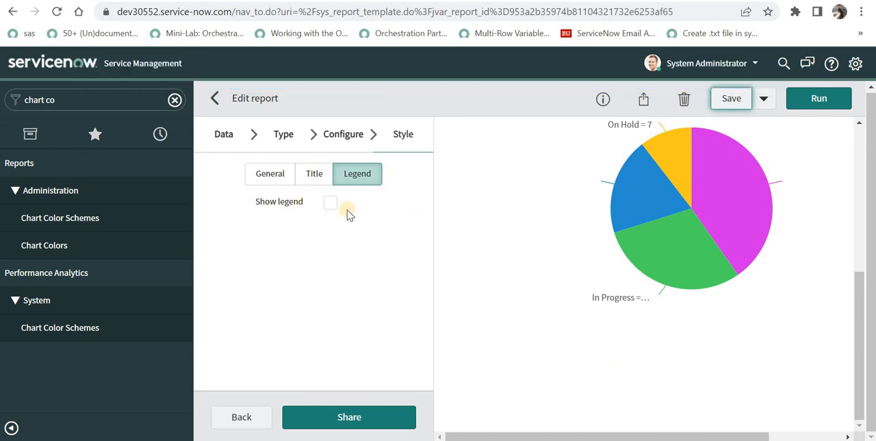
pyautogui.click(331, 202)
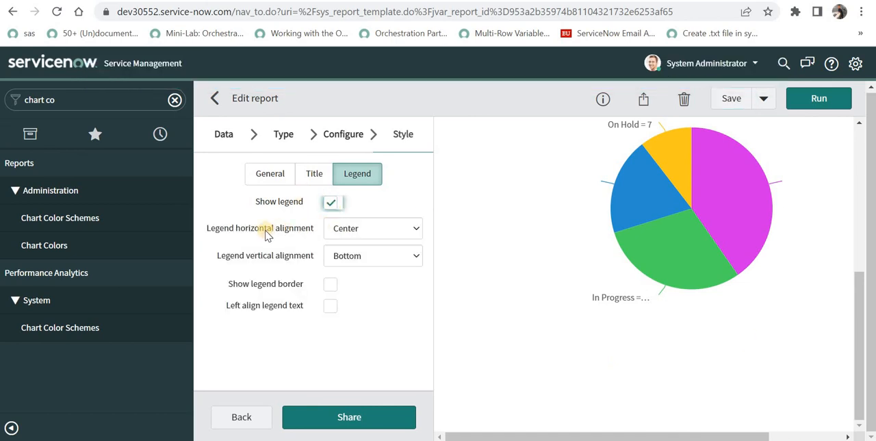
pyautogui.moveTo(265, 228)
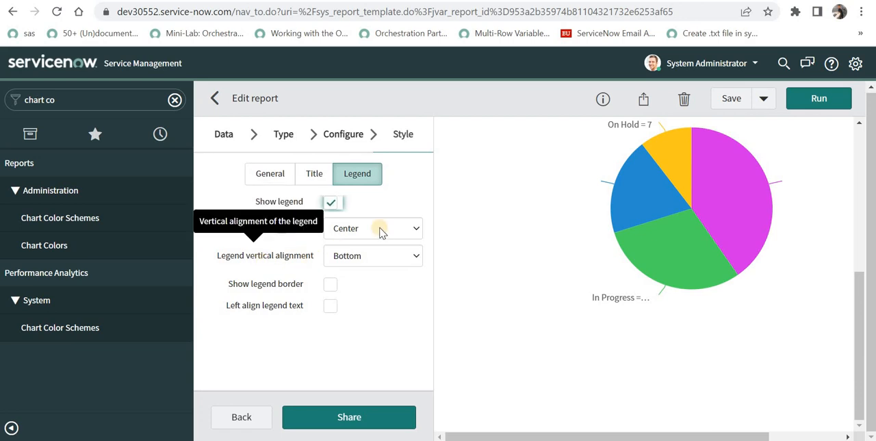
pyautogui.moveTo(777, 403)
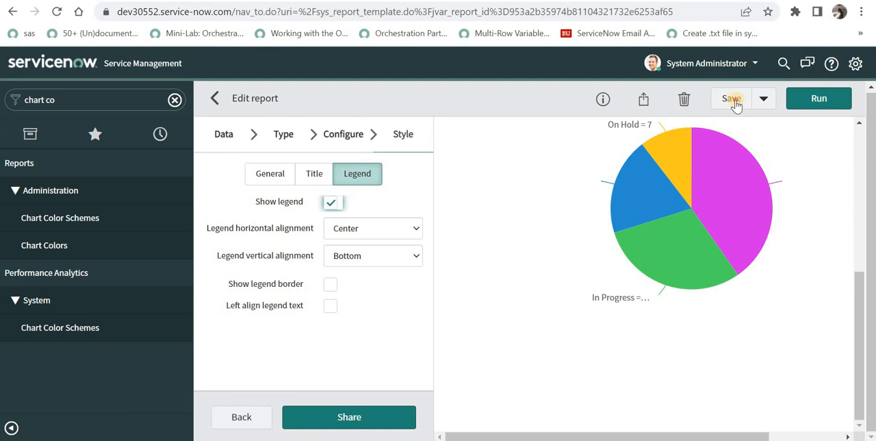
pyautogui.click(732, 98)
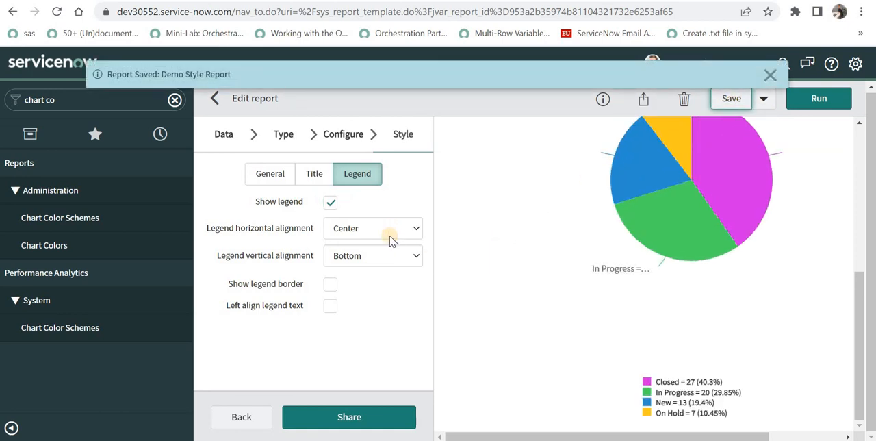
pyautogui.click(372, 228)
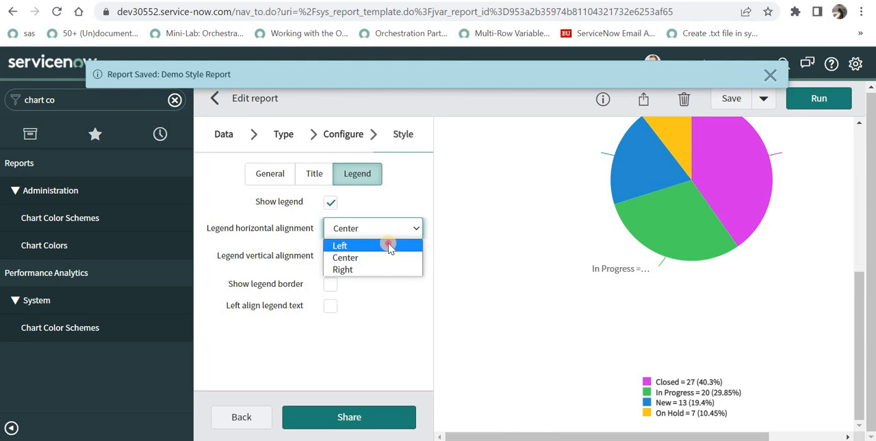
pyautogui.click(340, 245)
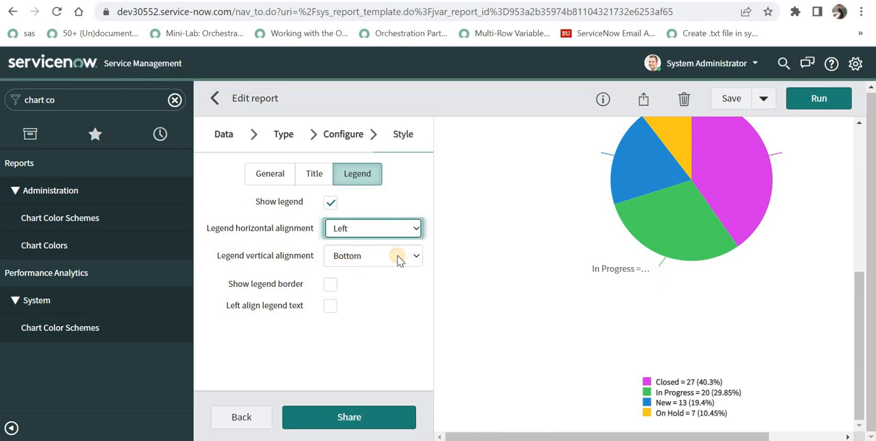
pyautogui.click(373, 255)
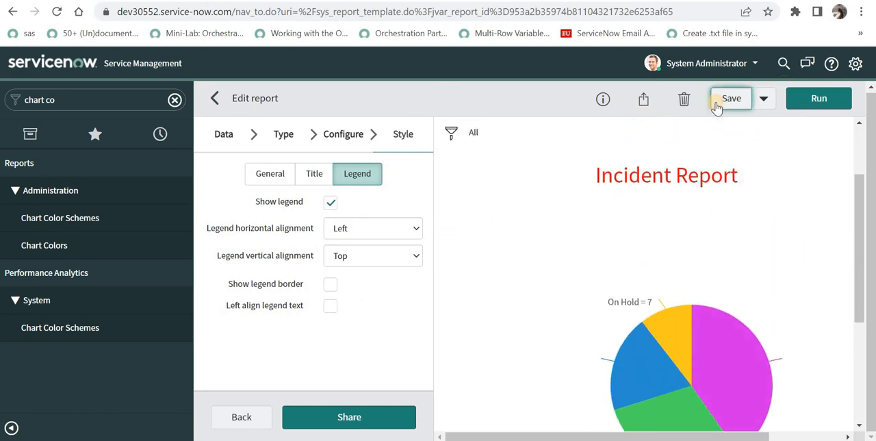
pyautogui.click(731, 98)
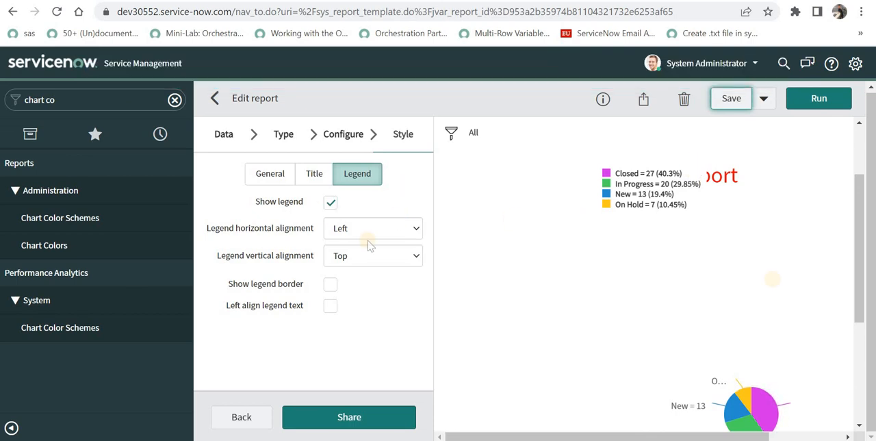
pyautogui.click(731, 98)
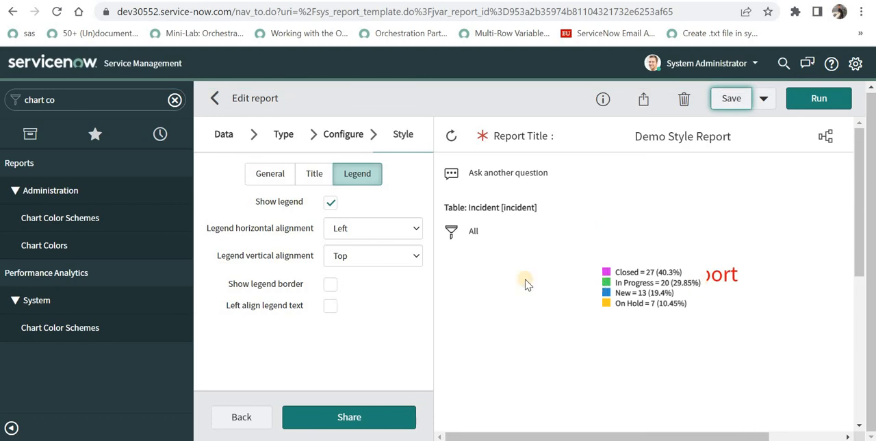
pyautogui.click(372, 228)
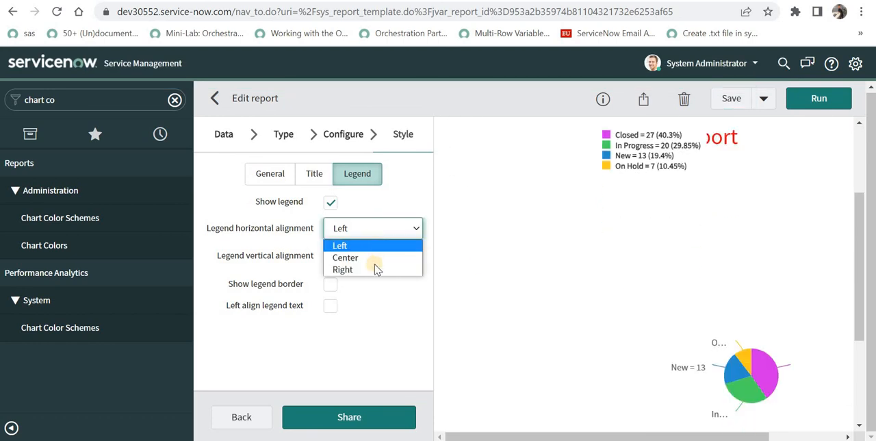
pyautogui.click(345, 258)
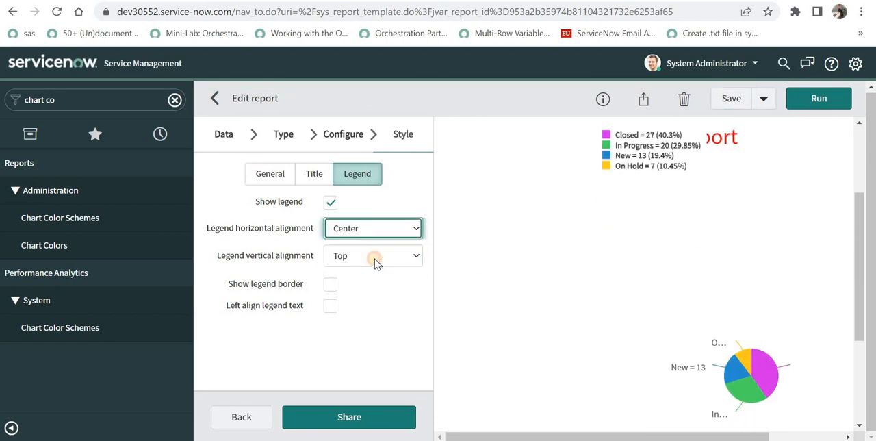
pyautogui.click(373, 255)
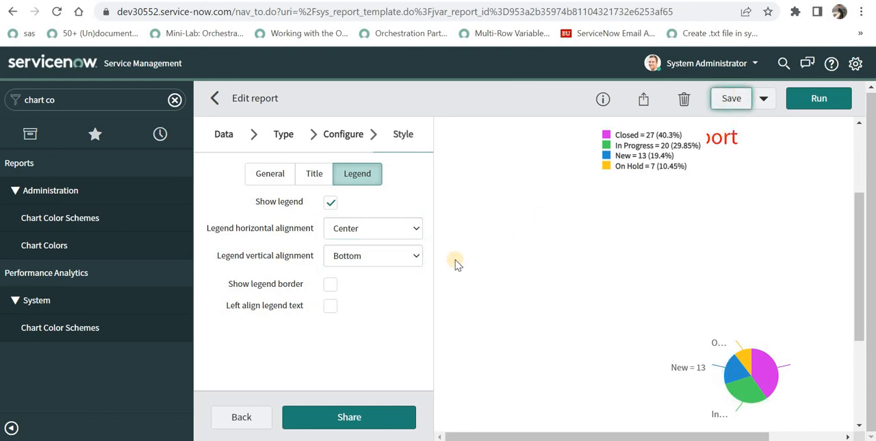
pyautogui.click(732, 98)
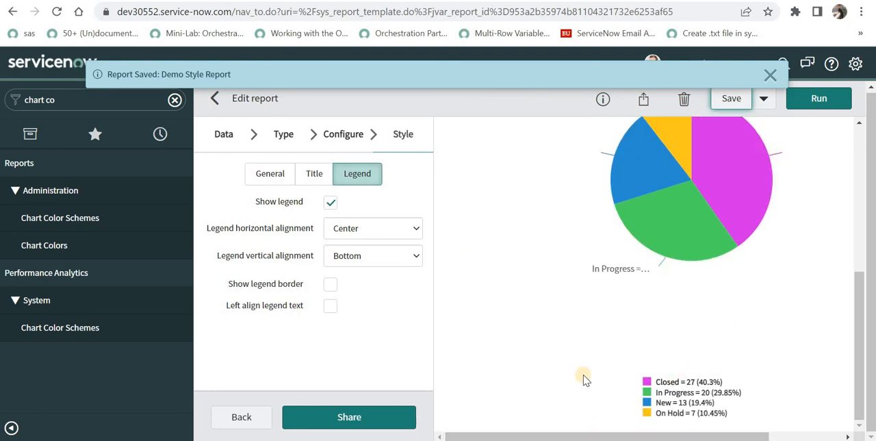
# Enable Show legend border and Left align legend text, saving the report after each.
pyautogui.click(330, 283)
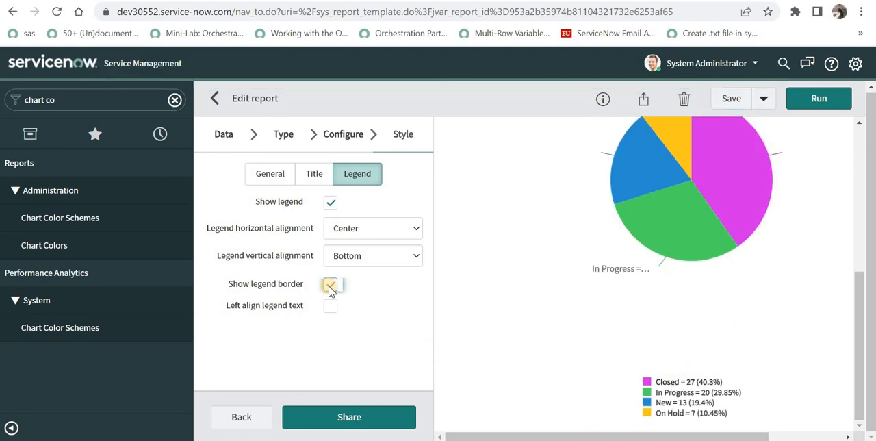
pyautogui.click(331, 284)
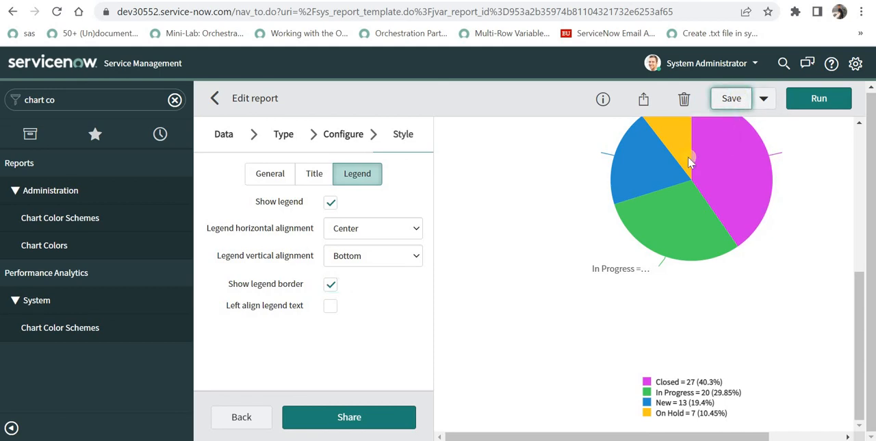
pyautogui.click(731, 98)
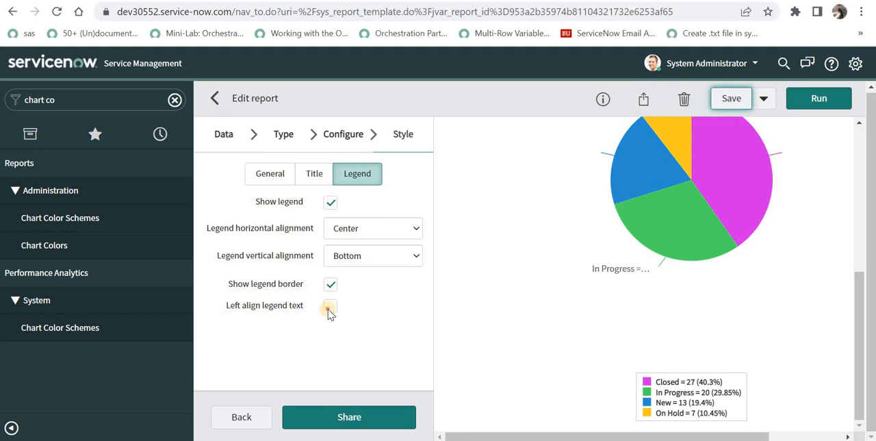
pyautogui.click(330, 305)
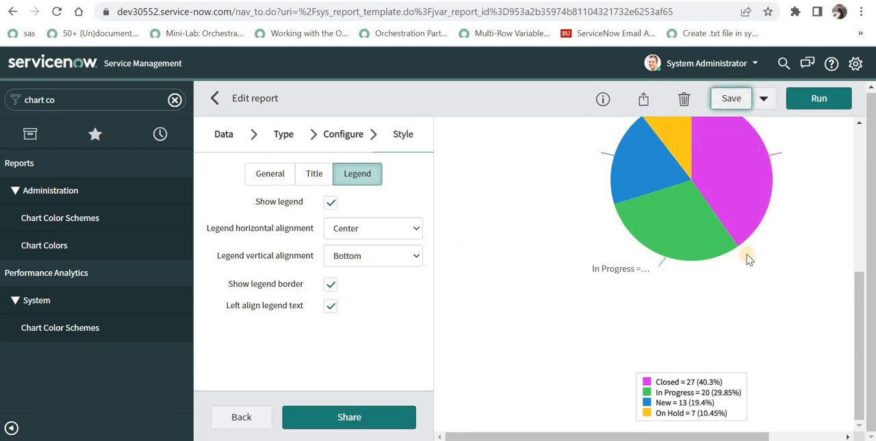
pyautogui.click(731, 98)
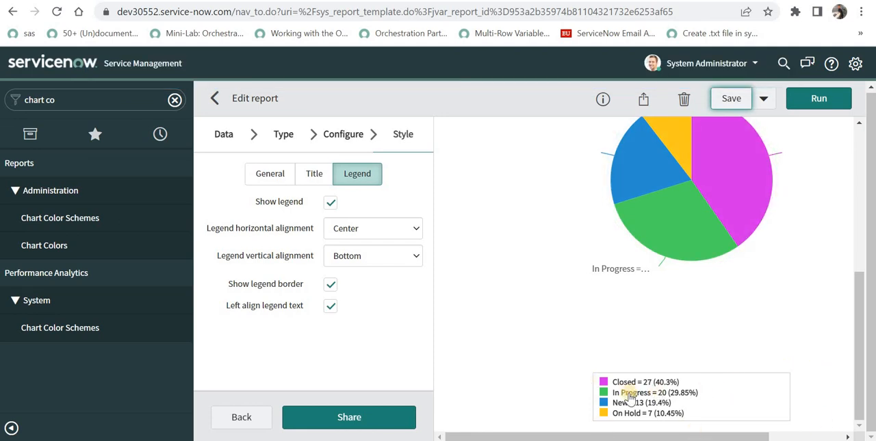
pyautogui.moveTo(702, 418)
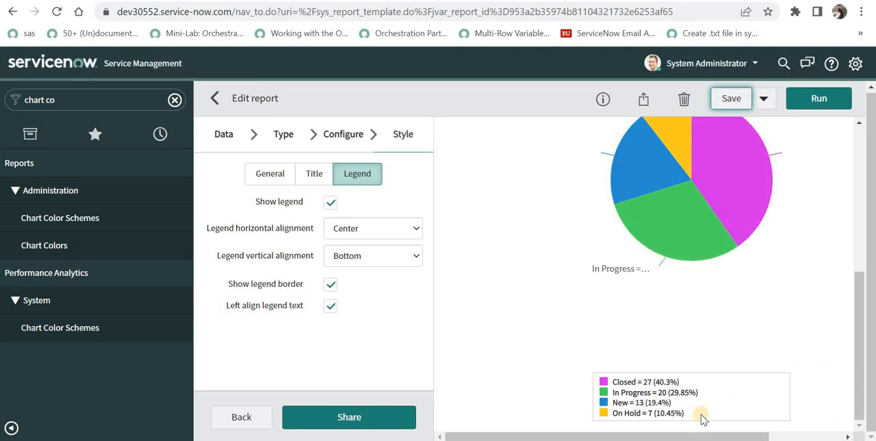